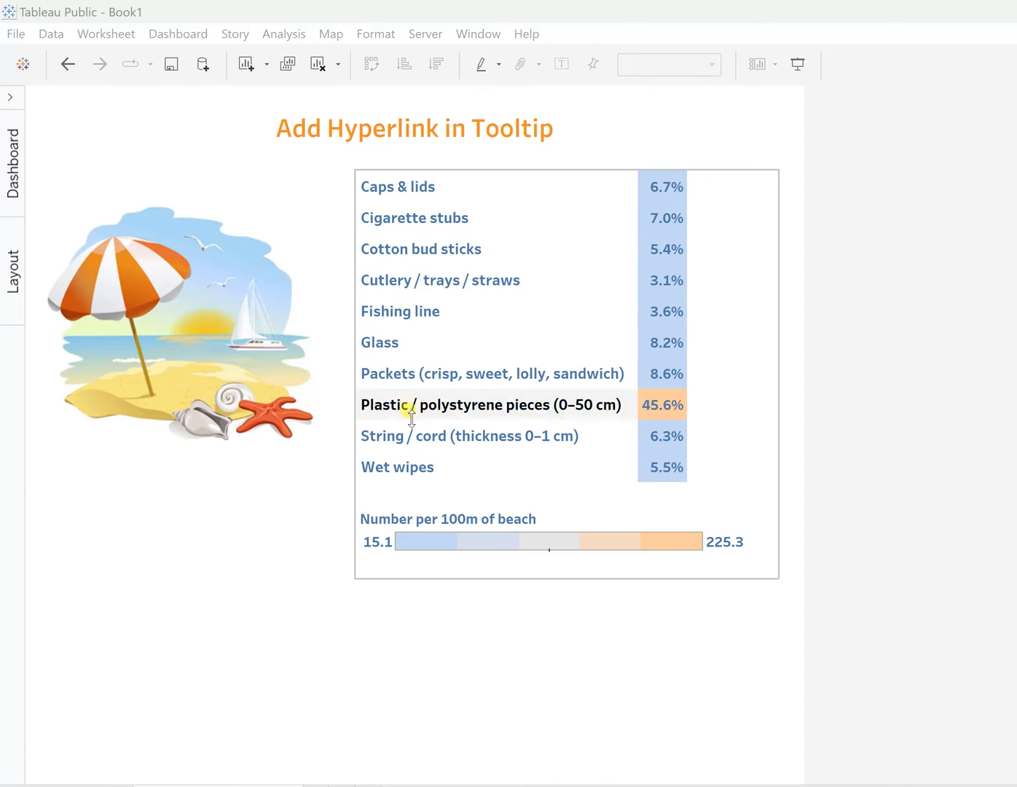
pyautogui.moveTo(424, 382)
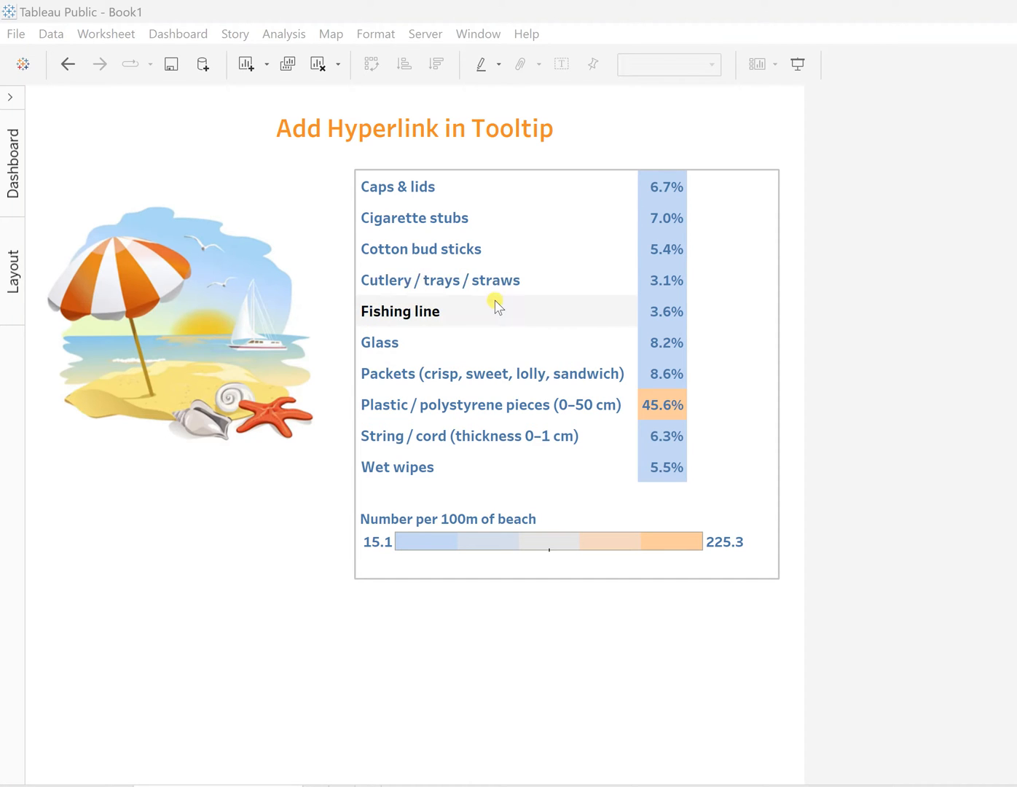
pyautogui.moveTo(379, 417)
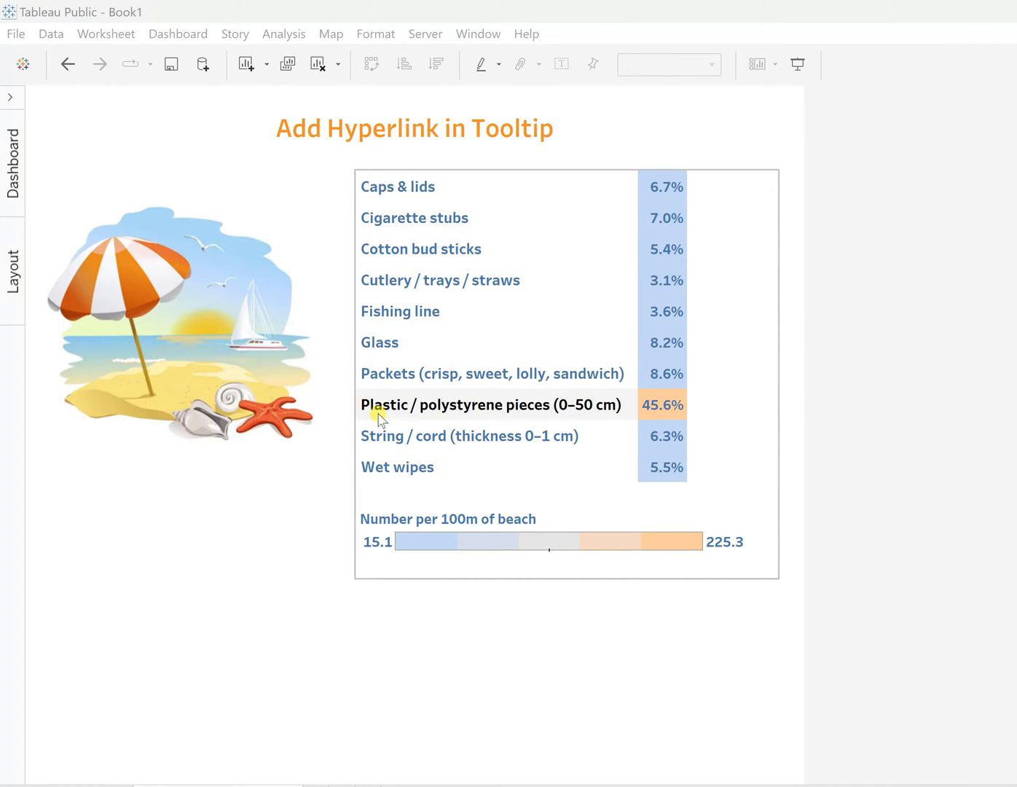
pyautogui.moveTo(659, 405)
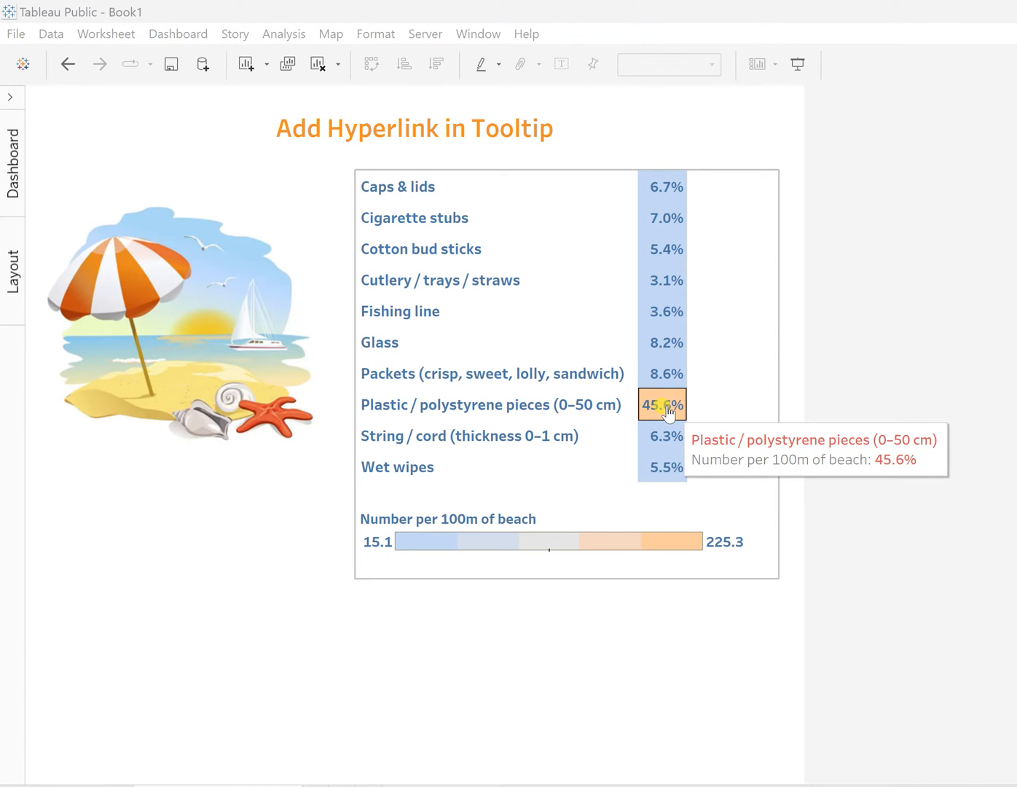
pyautogui.moveTo(394, 383)
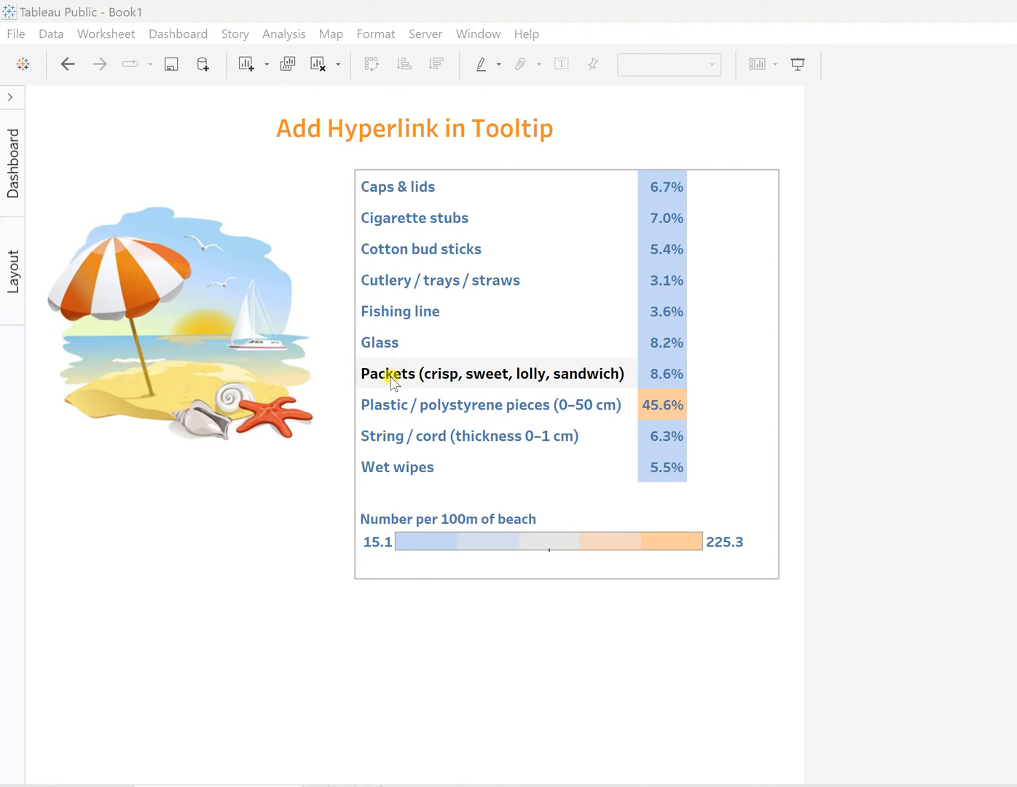
pyautogui.moveTo(392, 283)
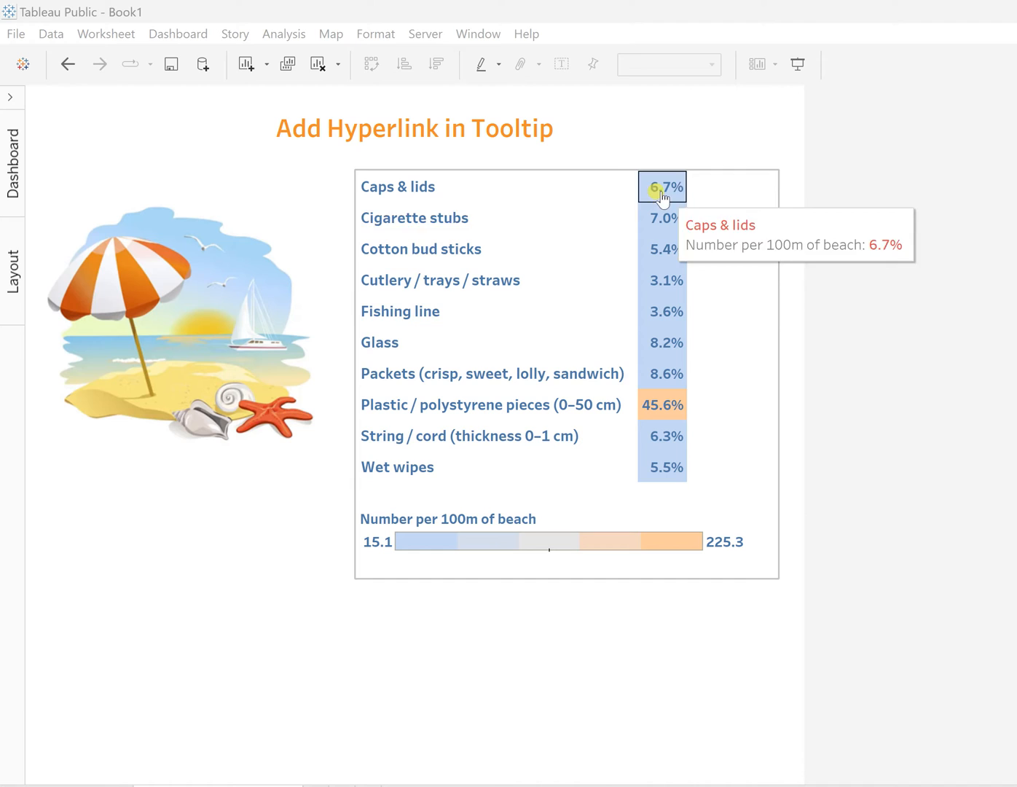
pyautogui.moveTo(662, 341)
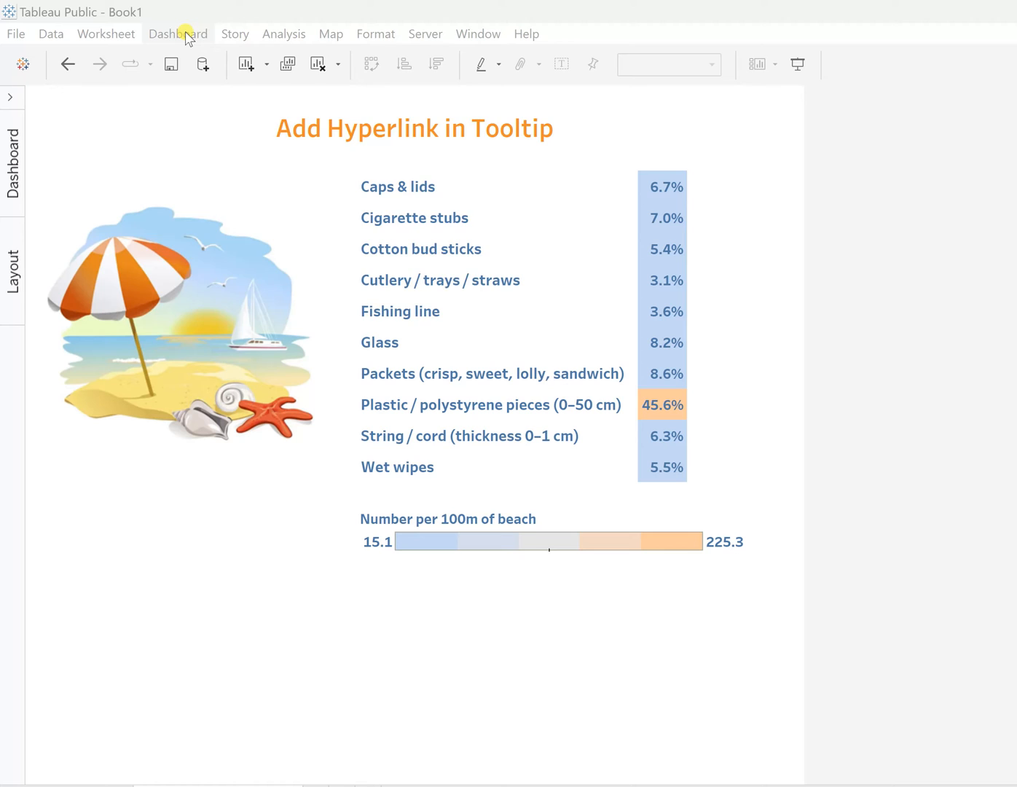
# Step: Bring up the Dashboard Actions dialog and the Add Action list showing Go to URL
pyautogui.click(178, 34)
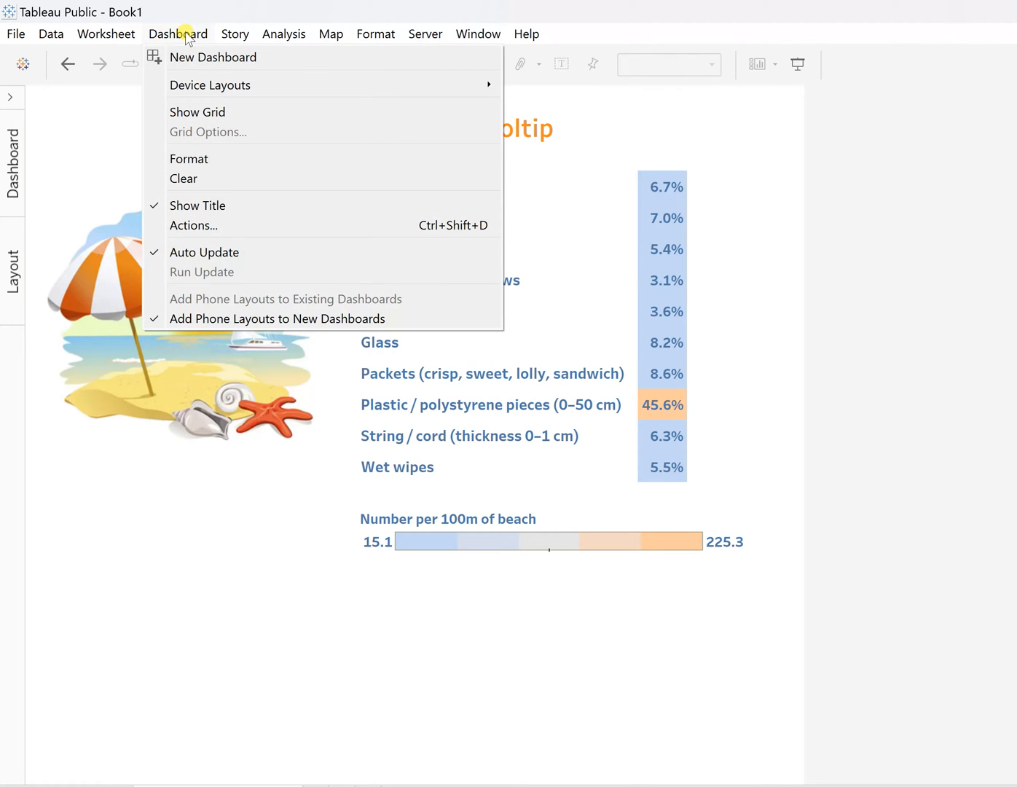
pyautogui.moveTo(192, 224)
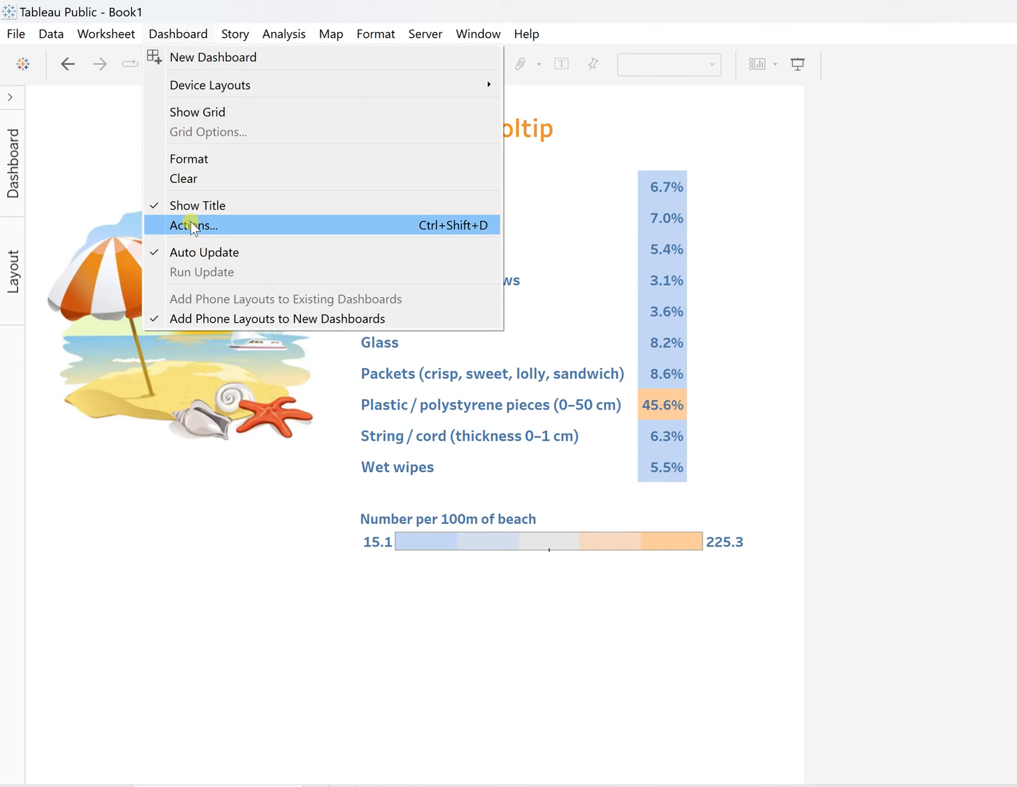
pyautogui.click(192, 224)
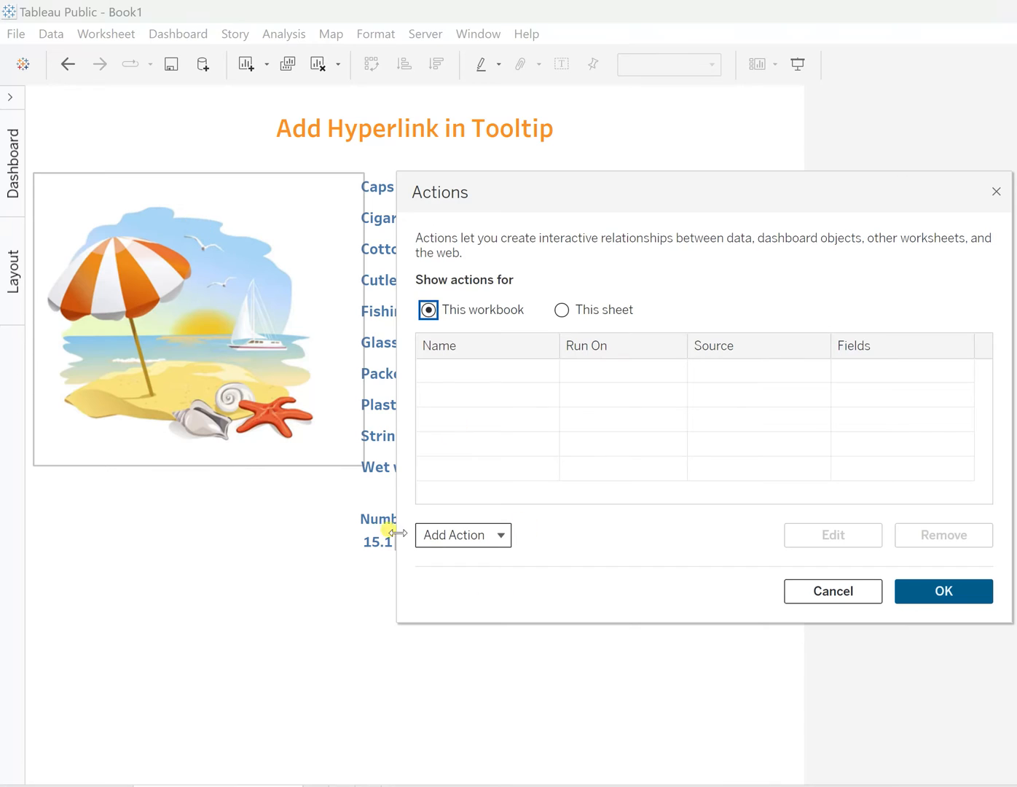
pyautogui.moveTo(431, 168)
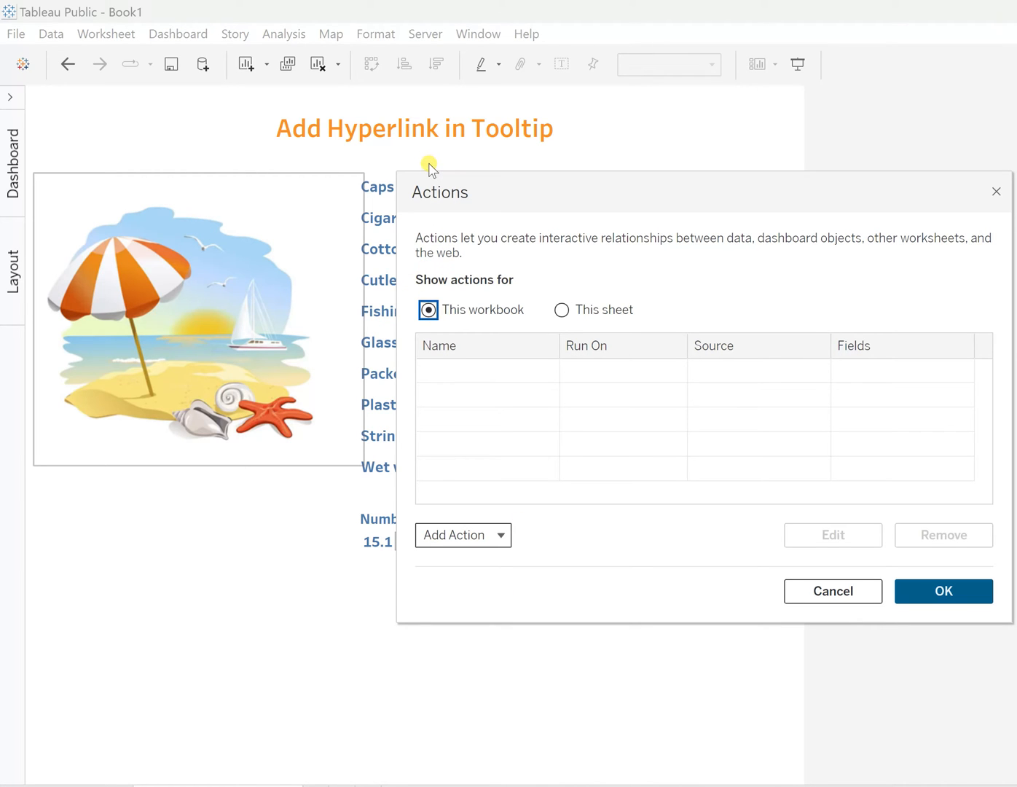
pyautogui.click(462, 534)
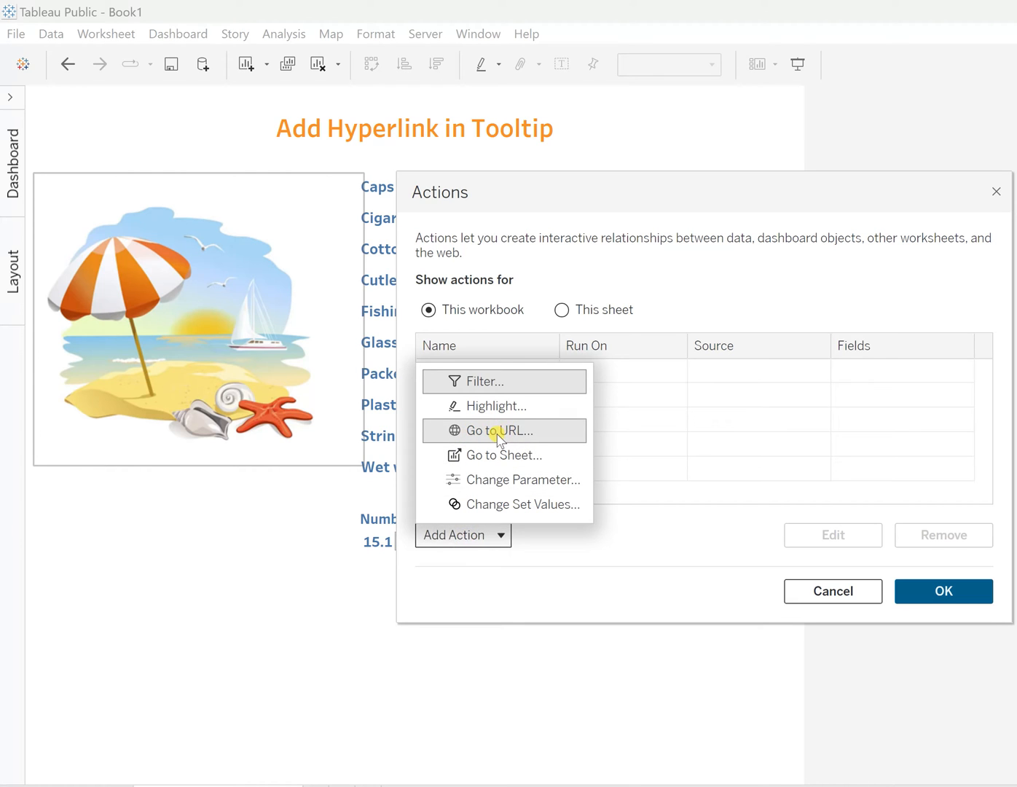
# Step: Create a Go to URL action named 'UK beaches Wastages' for the Wastages sheet
pyautogui.click(503, 432)
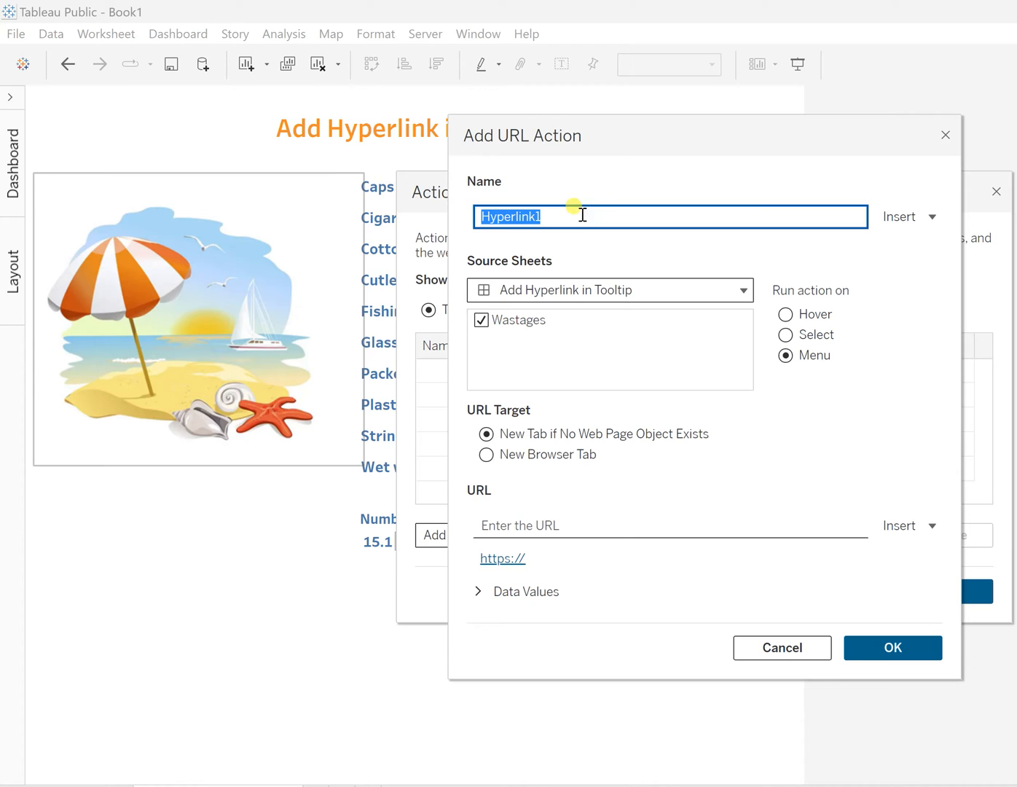
pyautogui.press('Delete')
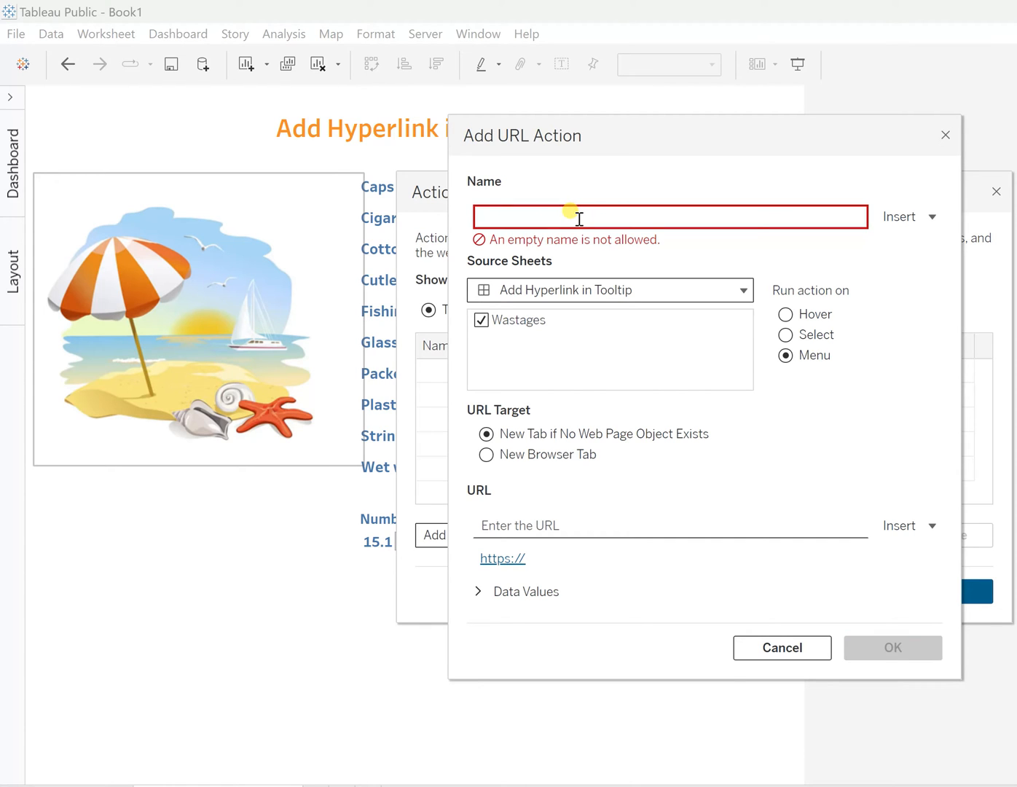
pyautogui.write('UK beaches Wastages')
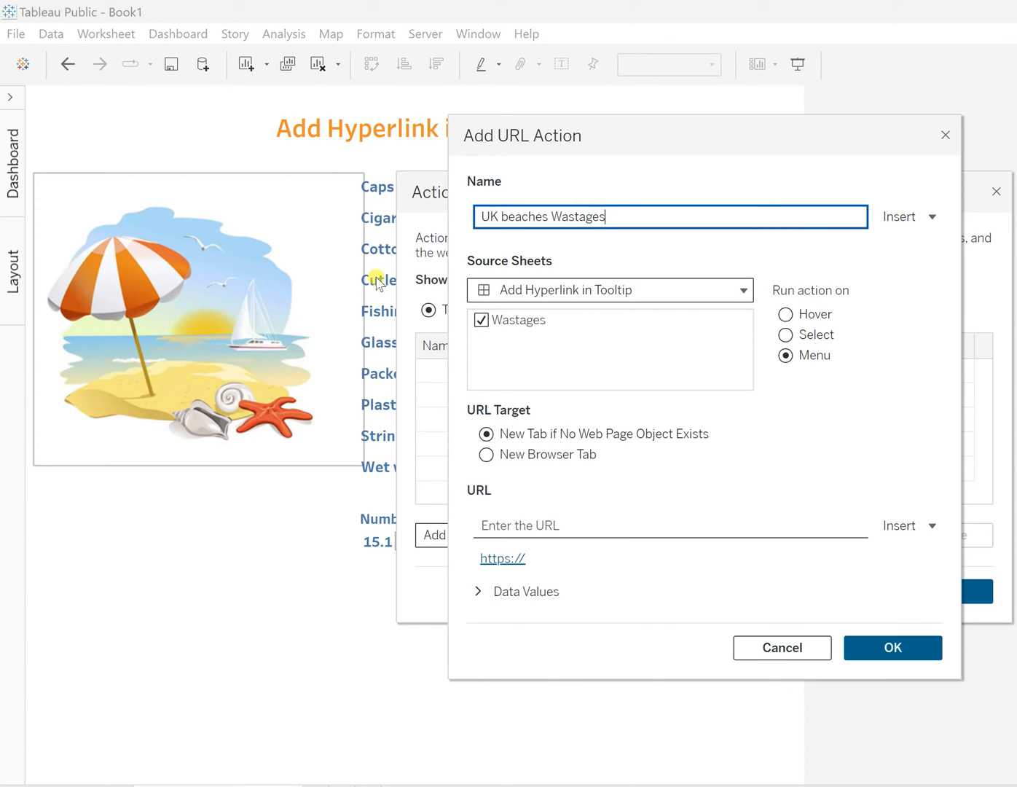
pyautogui.moveTo(859, 297)
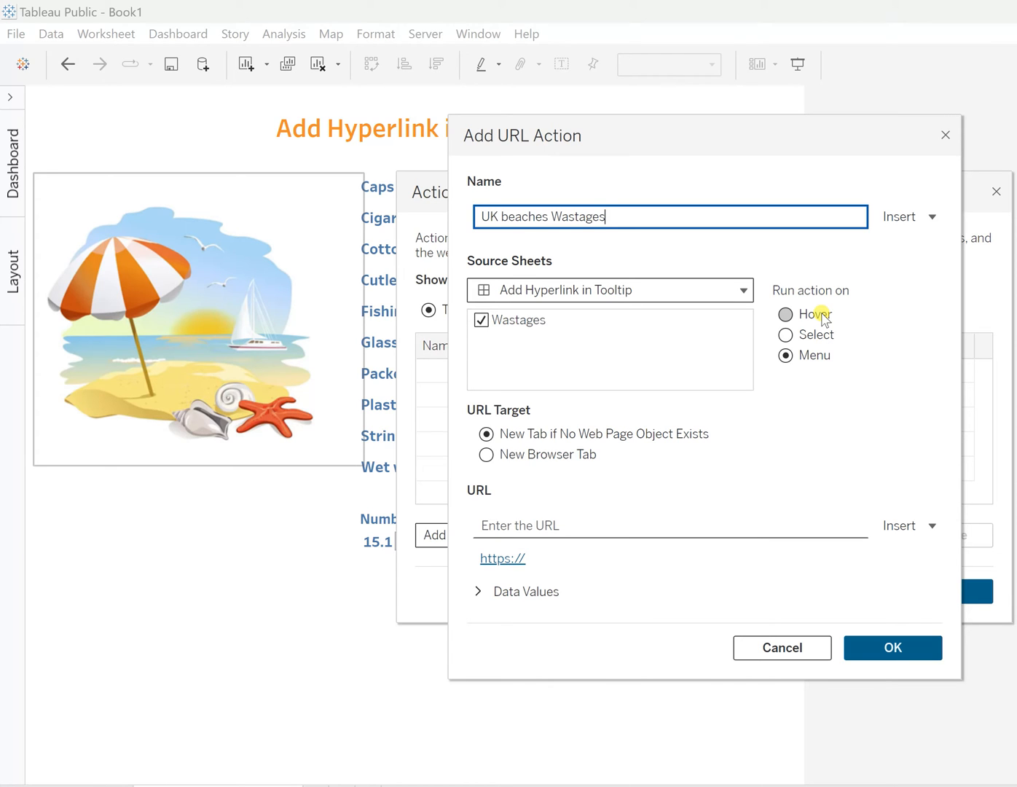
pyautogui.moveTo(817, 335)
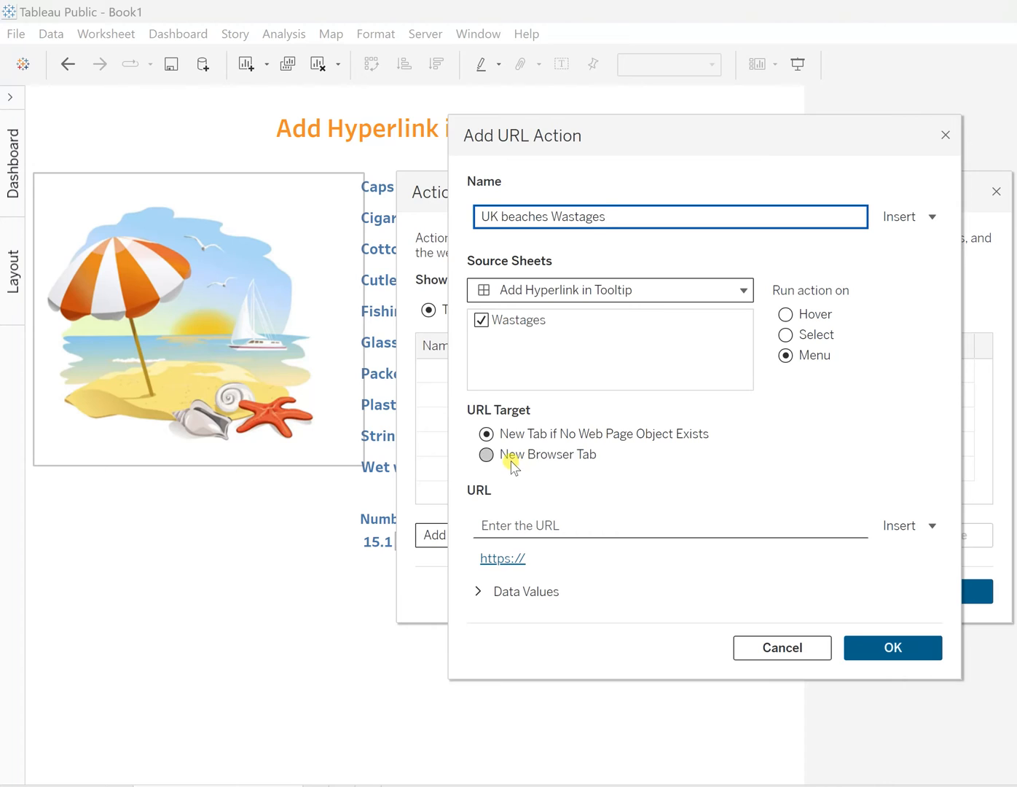
pyautogui.click(487, 434)
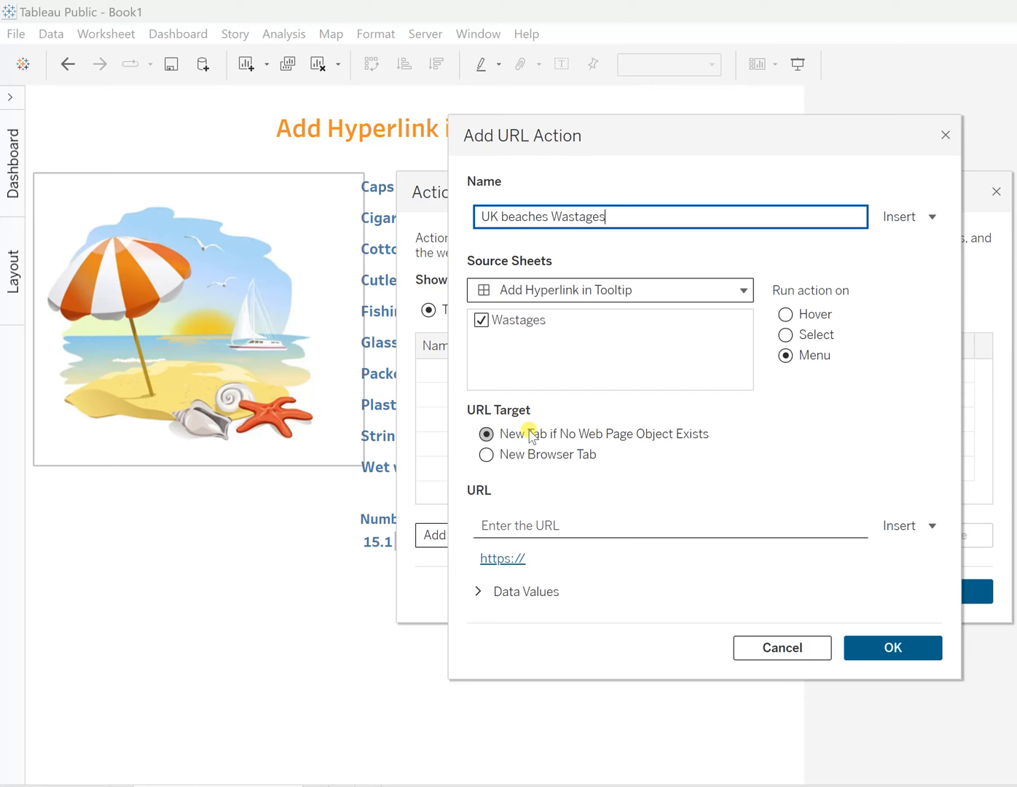
pyautogui.moveTo(628, 427)
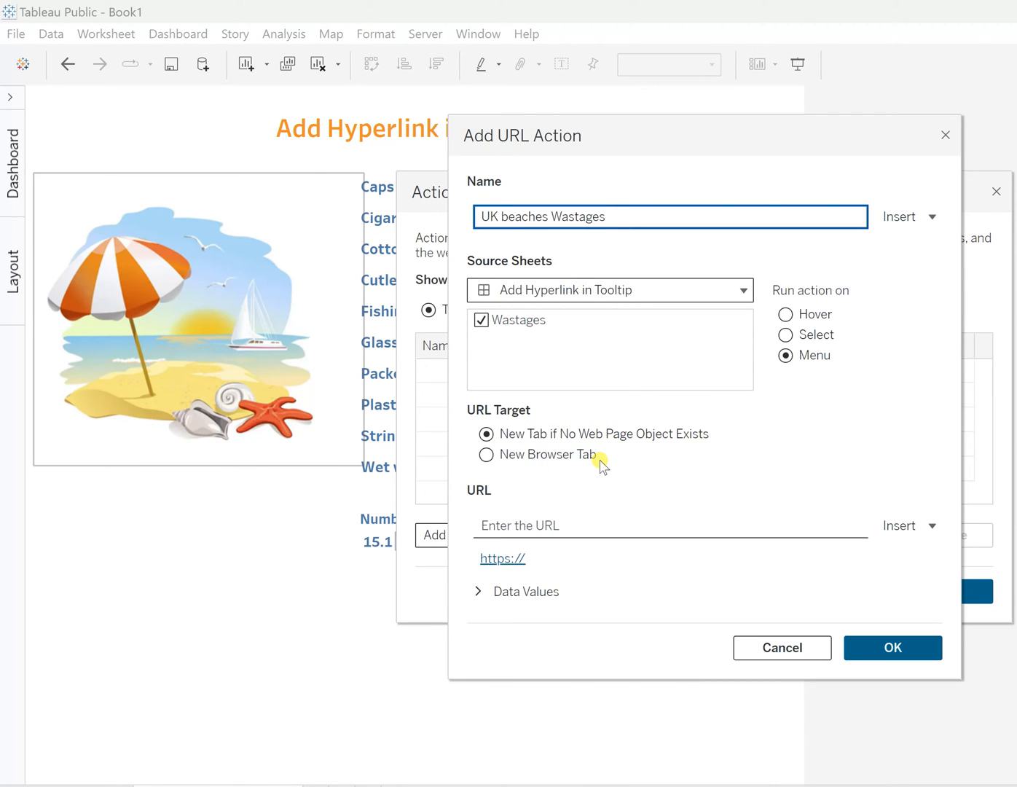
pyautogui.moveTo(507, 413)
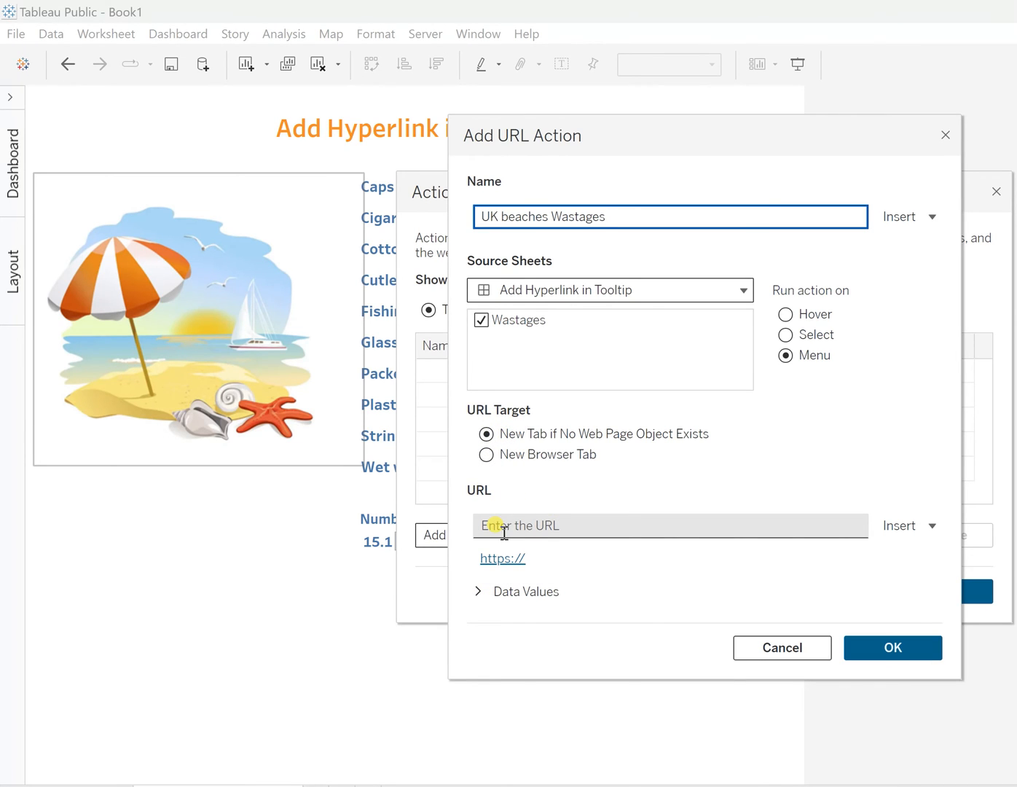
pyautogui.click(669, 525)
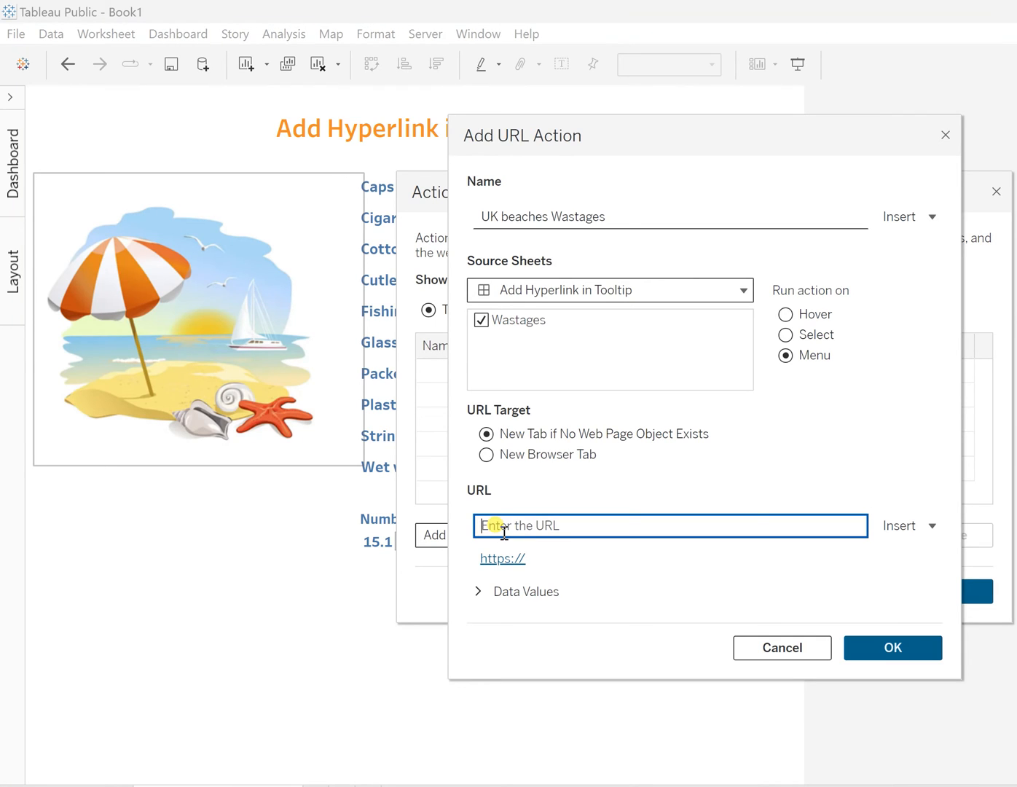
pyautogui.write('https://en.wikipedia.org/wiki/')
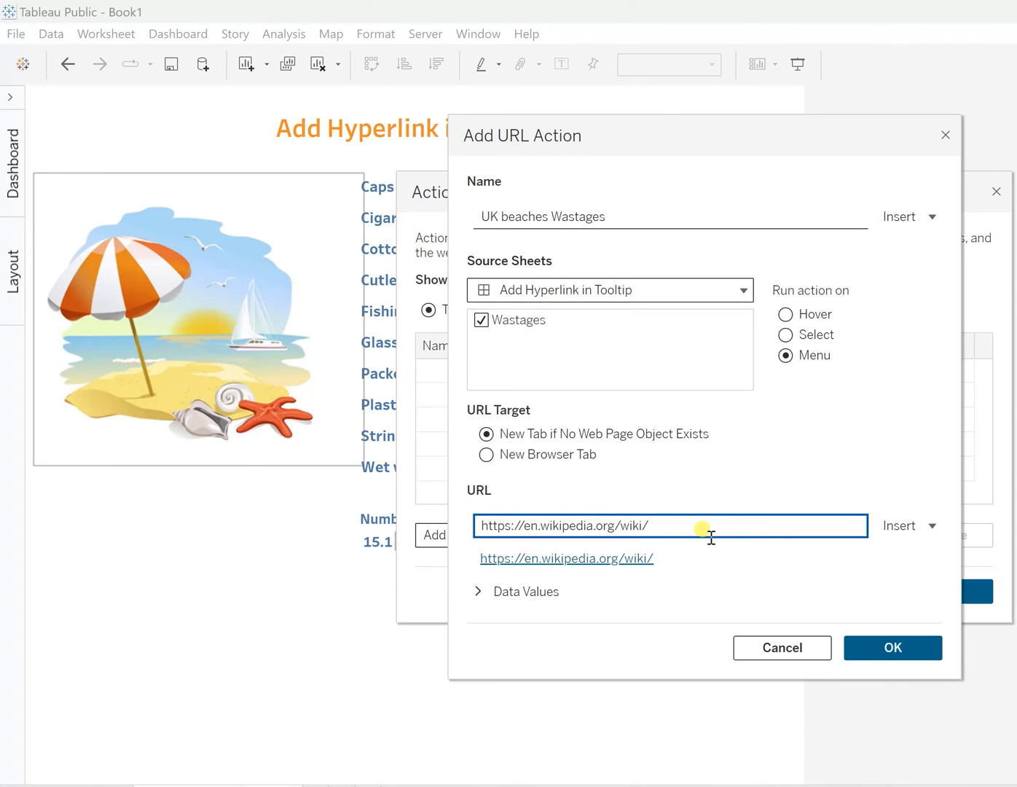
pyautogui.moveTo(663, 541)
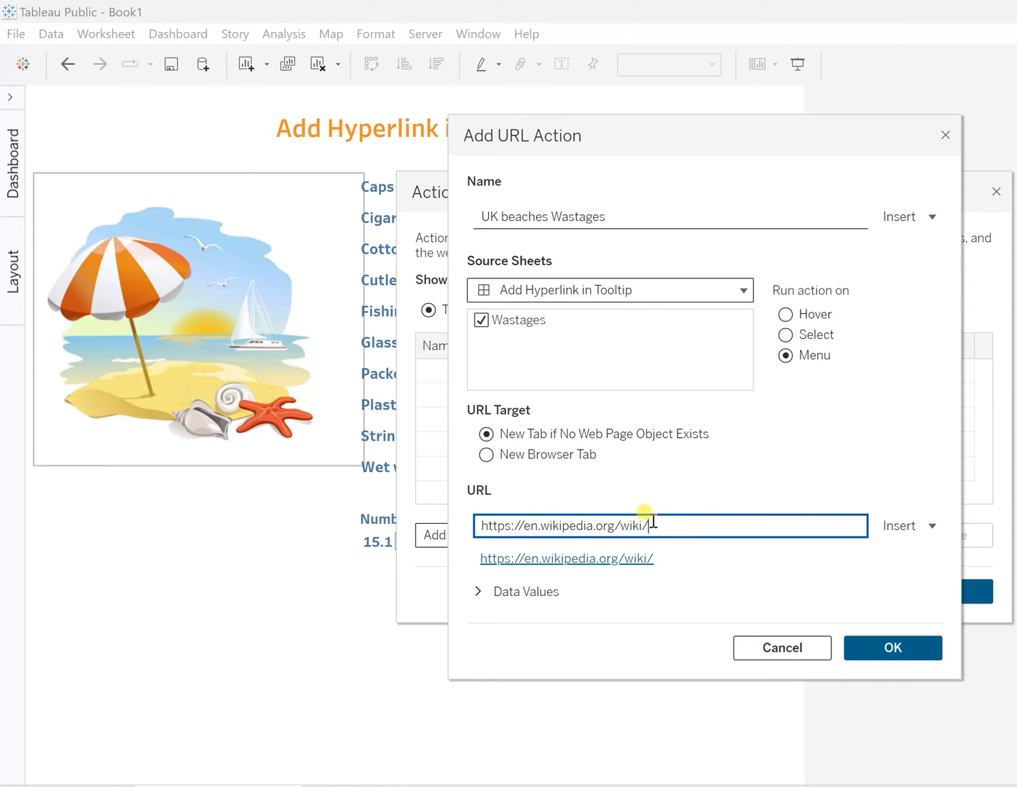
pyautogui.moveTo(377, 324)
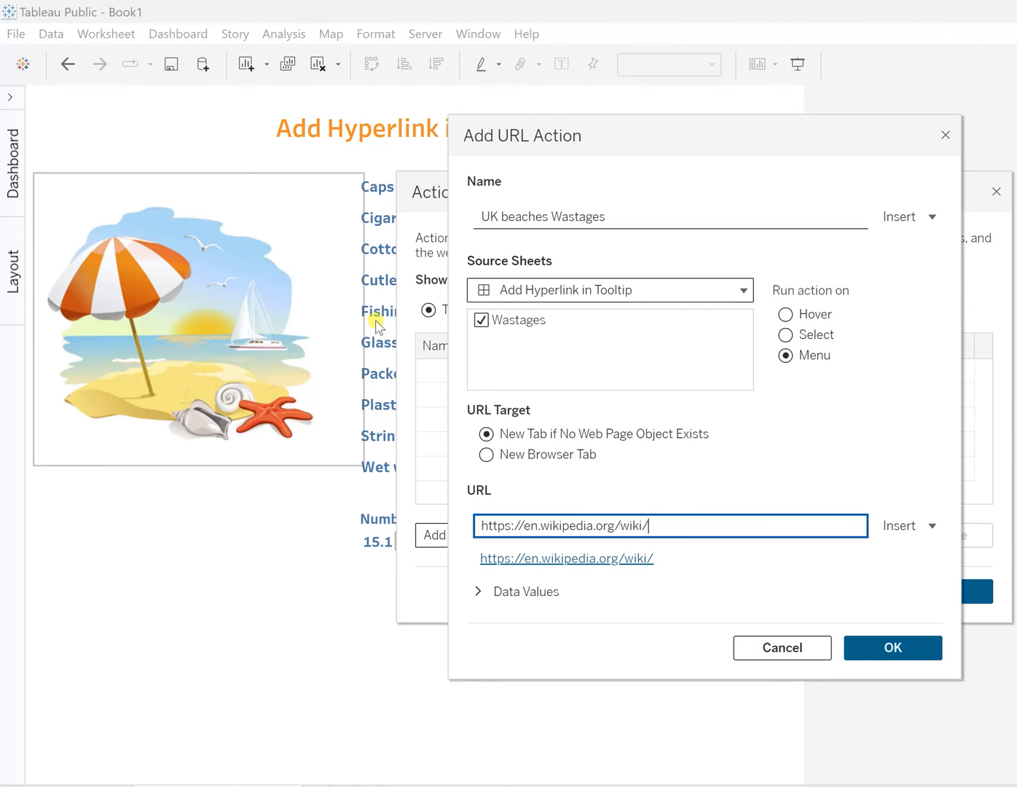
pyautogui.moveTo(381, 364)
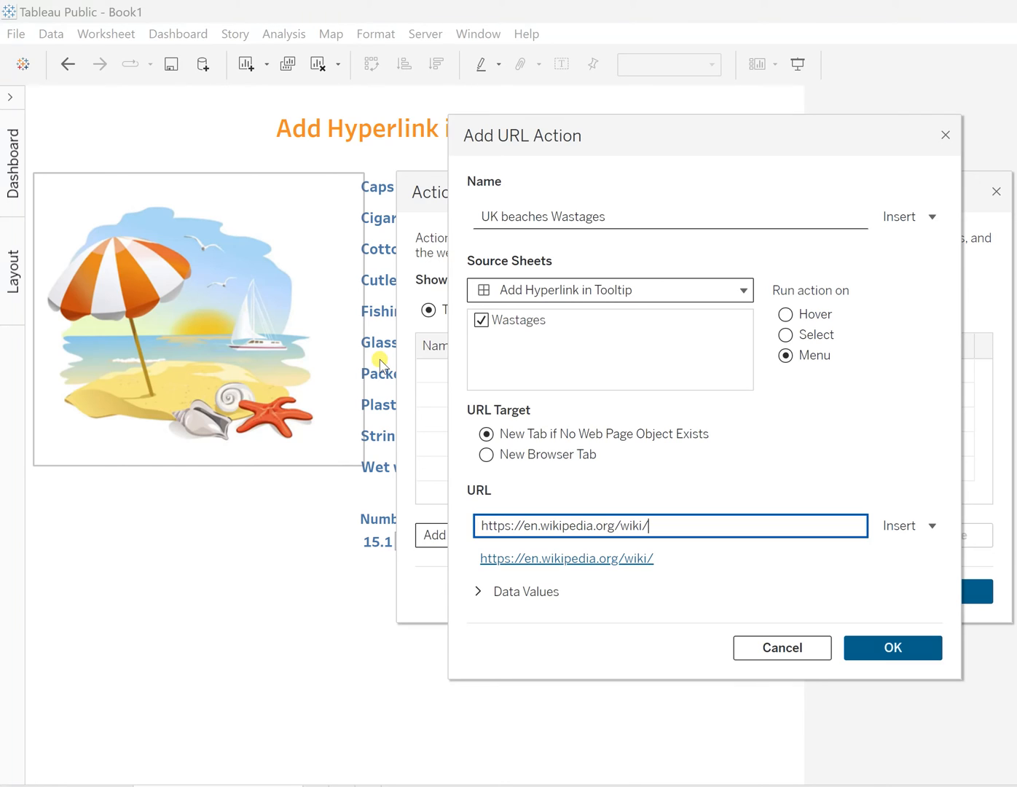
pyautogui.moveTo(672, 524)
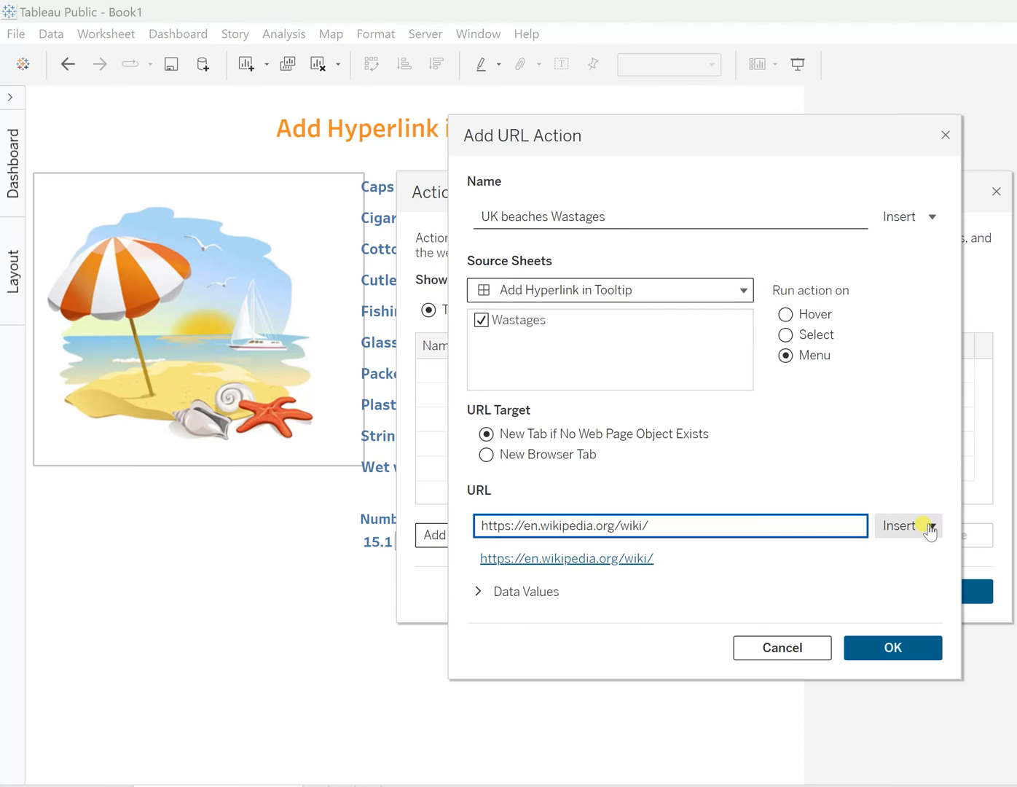
pyautogui.click(929, 525)
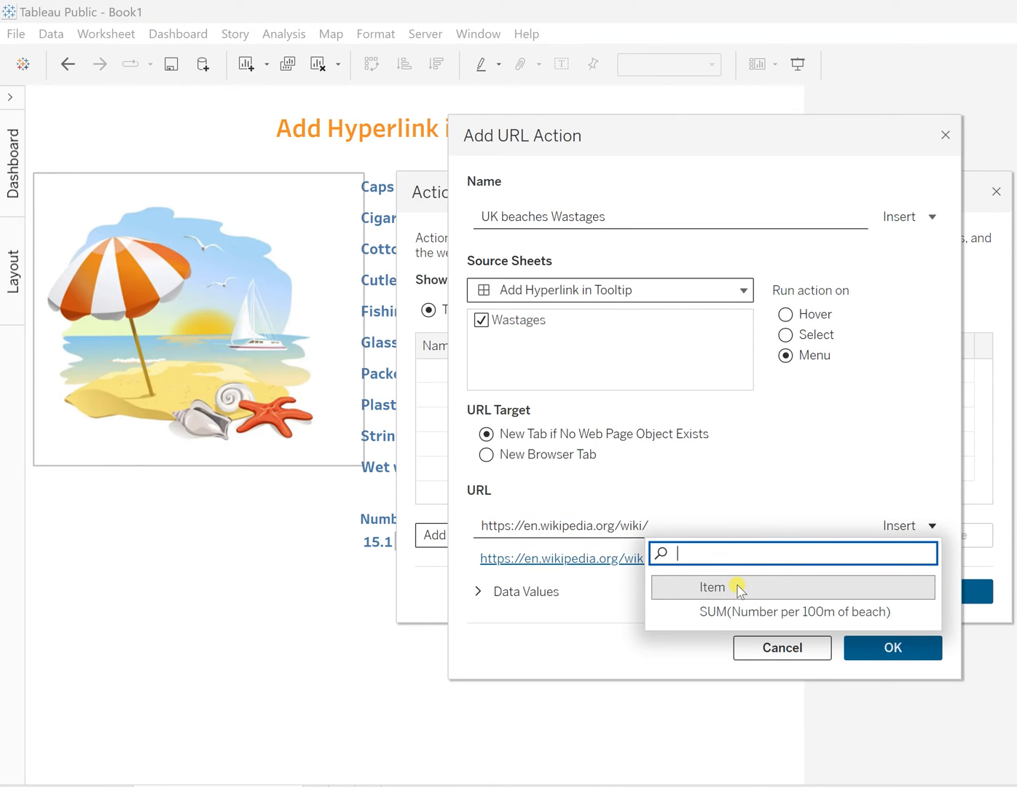
pyautogui.click(711, 587)
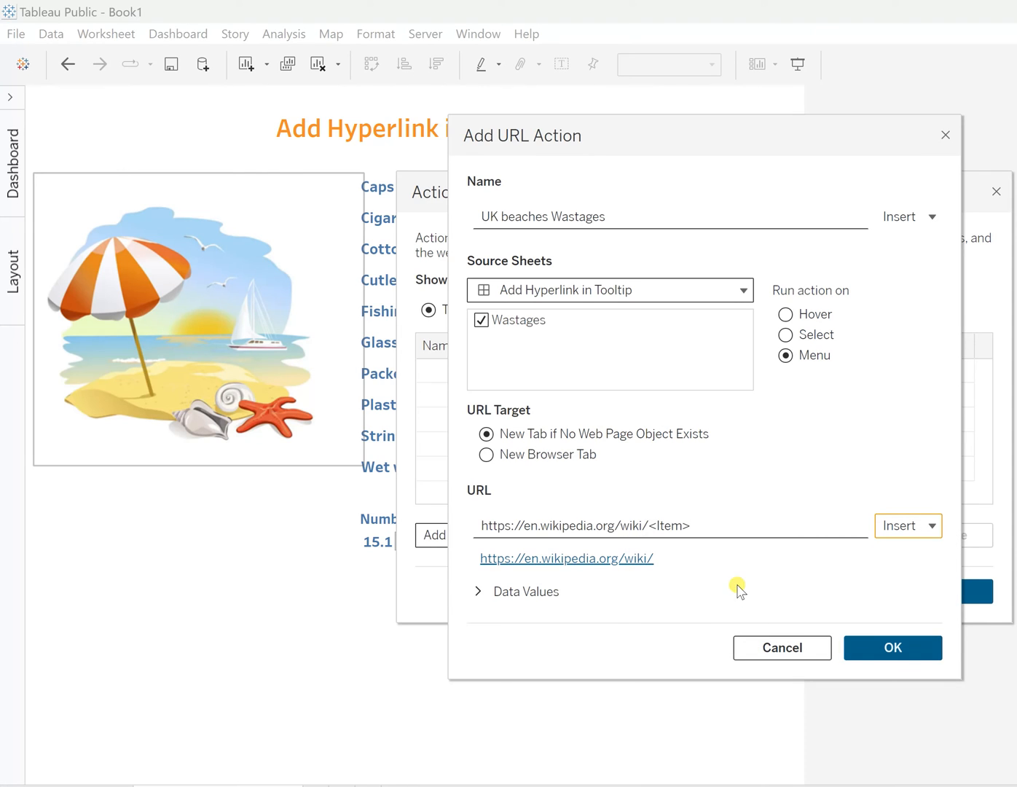
pyautogui.click(670, 524)
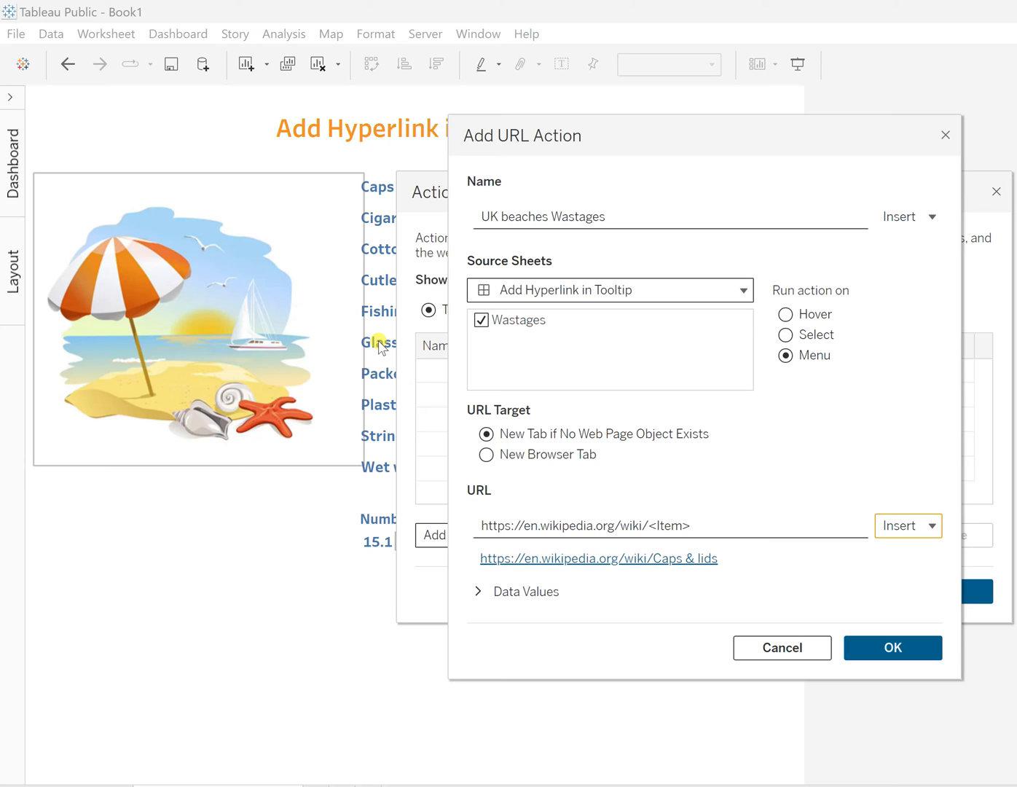
pyautogui.moveTo(590, 572)
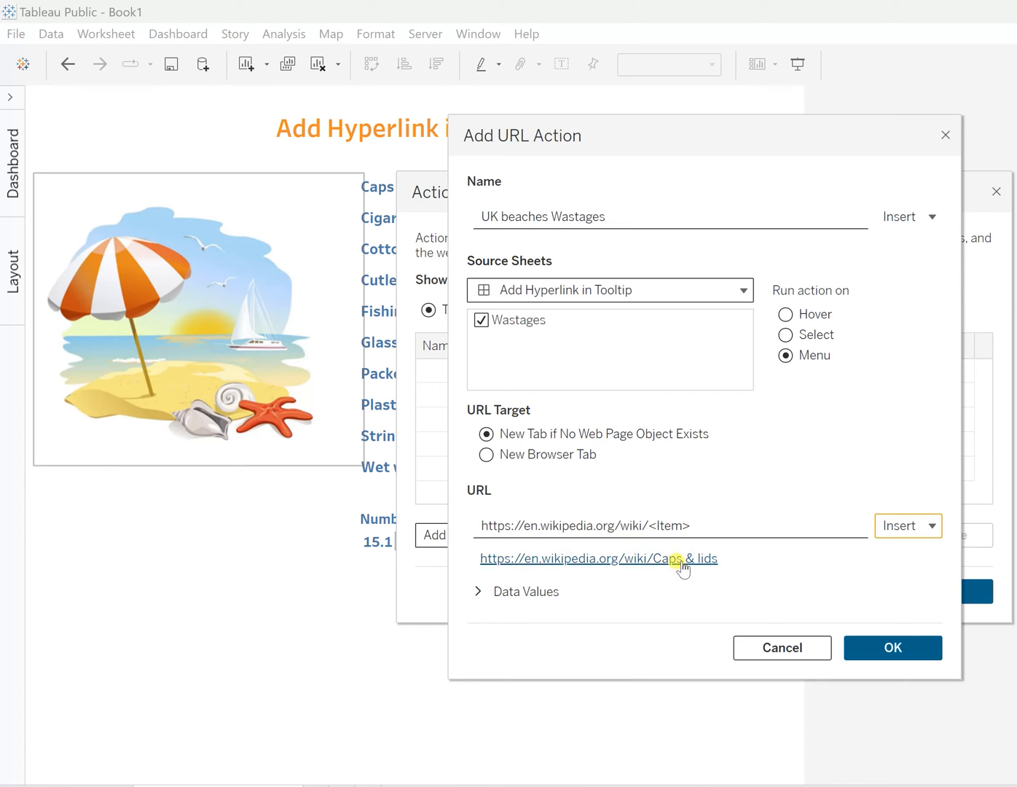
pyautogui.moveTo(684, 576)
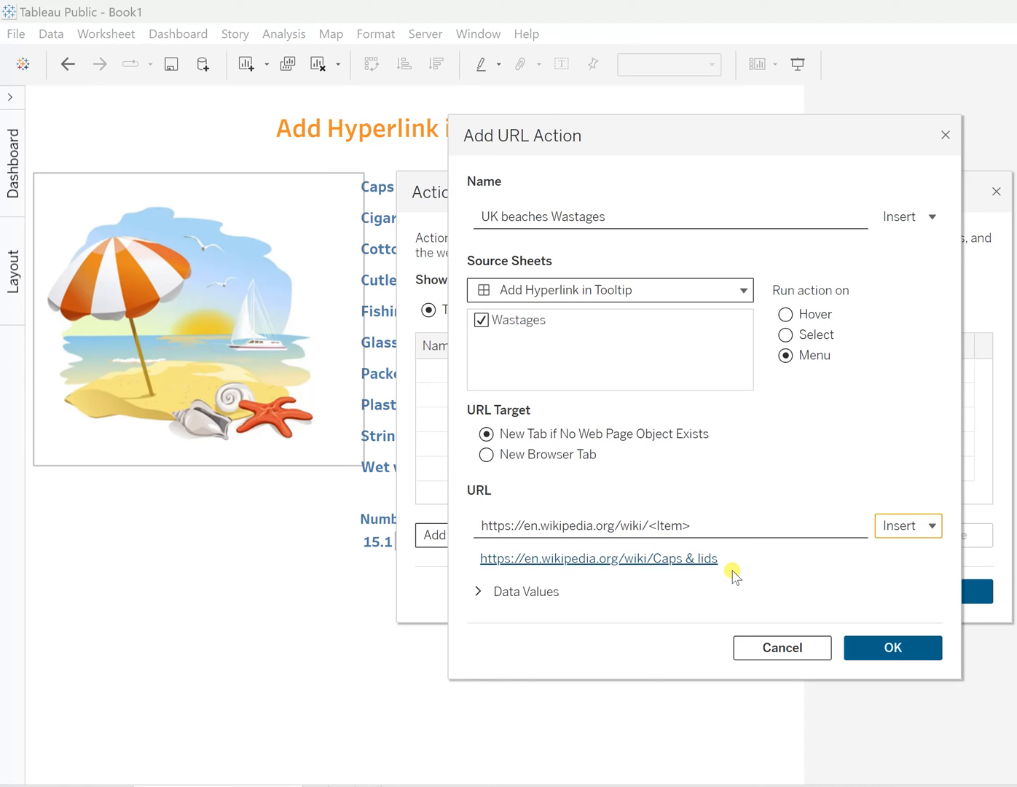
pyautogui.moveTo(717, 583)
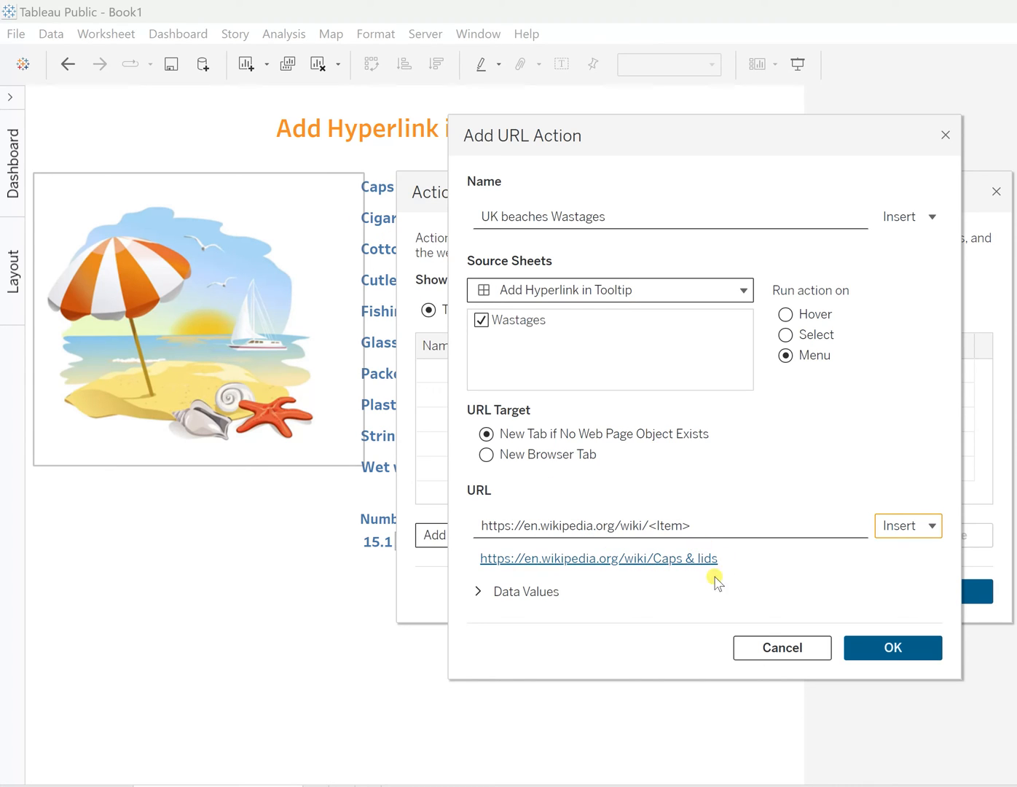
pyautogui.moveTo(673, 571)
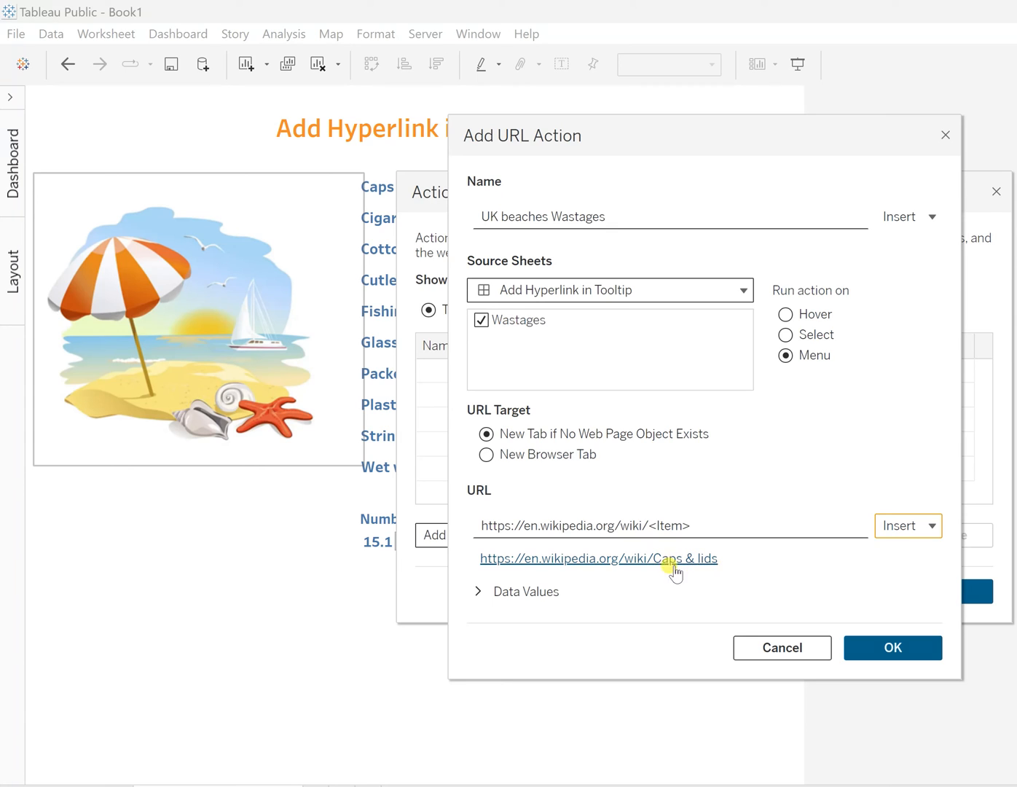
pyautogui.moveTo(388, 334)
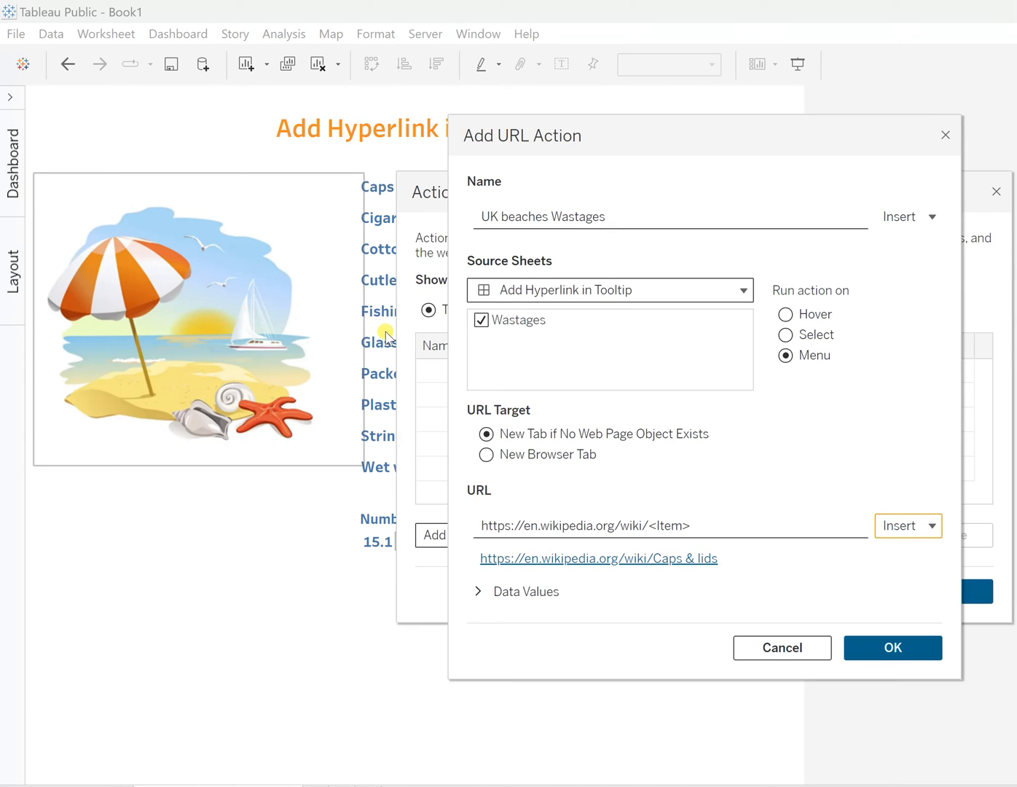
pyautogui.moveTo(376, 221)
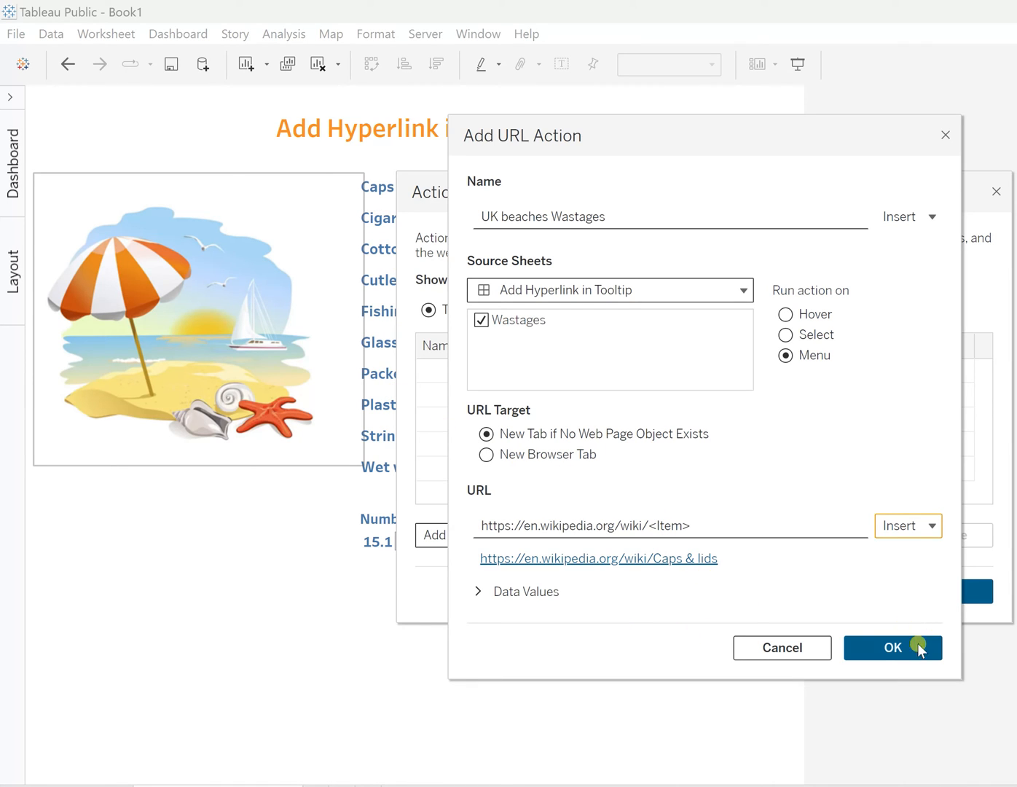
# Step: Confirm the UK beaches Wastages action and close the Actions dialog
pyautogui.click(891, 647)
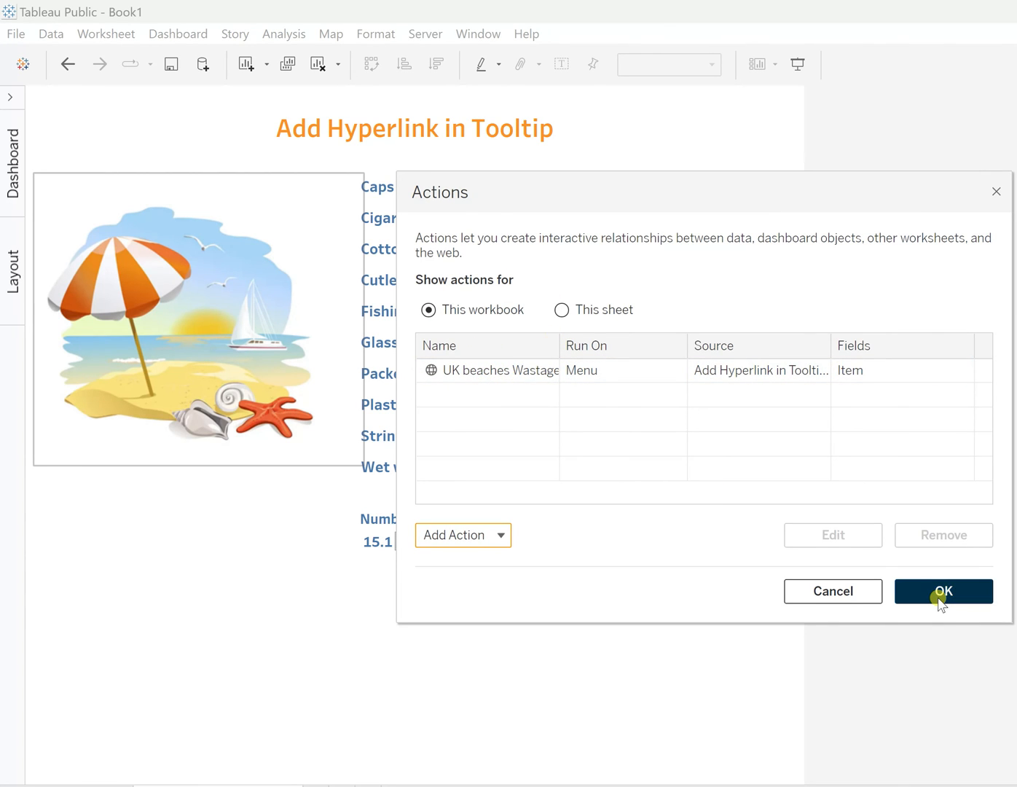
pyautogui.click(942, 591)
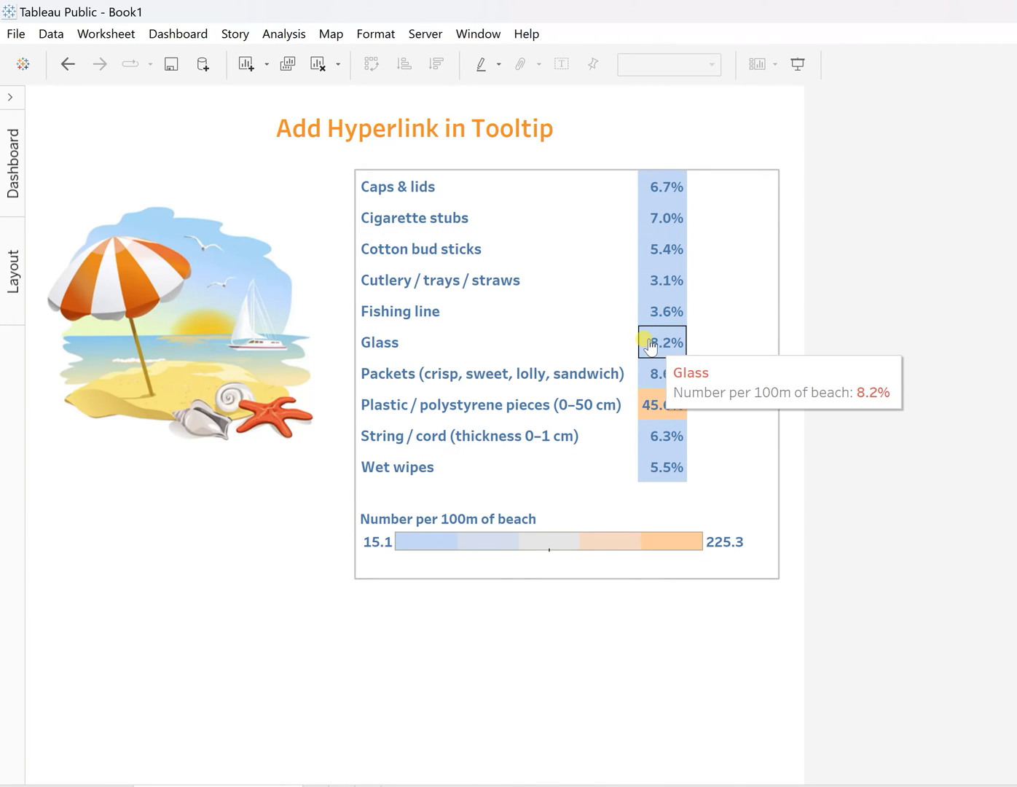
# Step: Verify the Glass and Wet wipes tooltips offer the UK beaches Wastages Wikipedia link
pyautogui.click(649, 343)
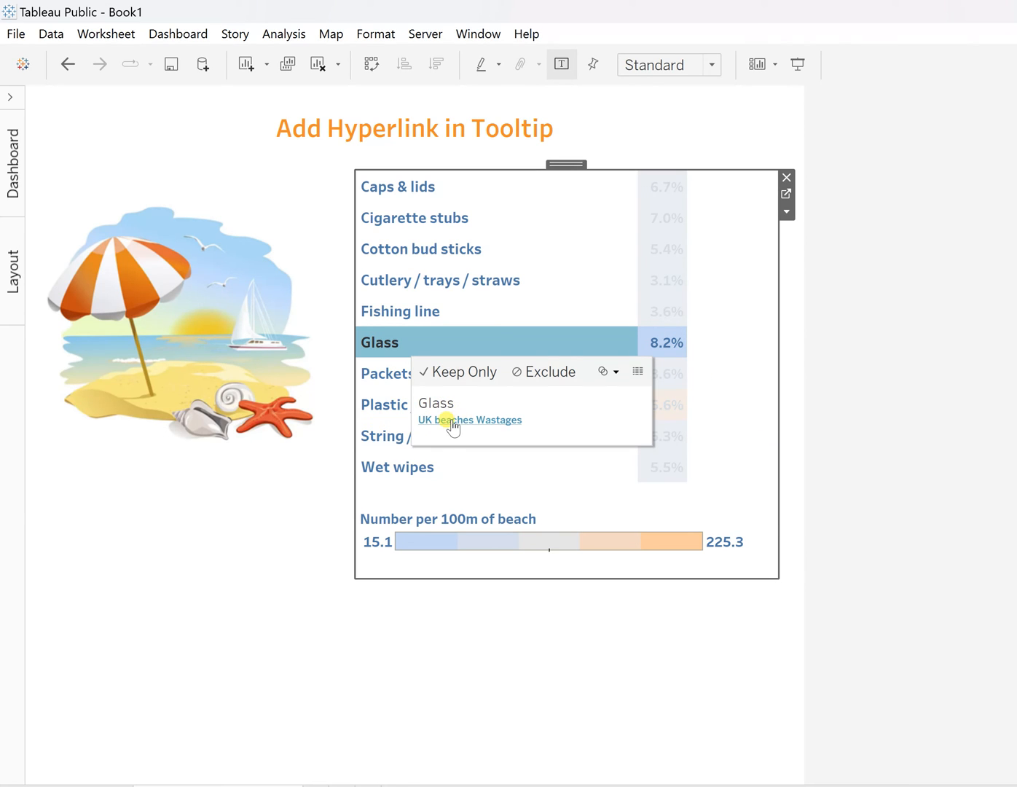
pyautogui.moveTo(484, 426)
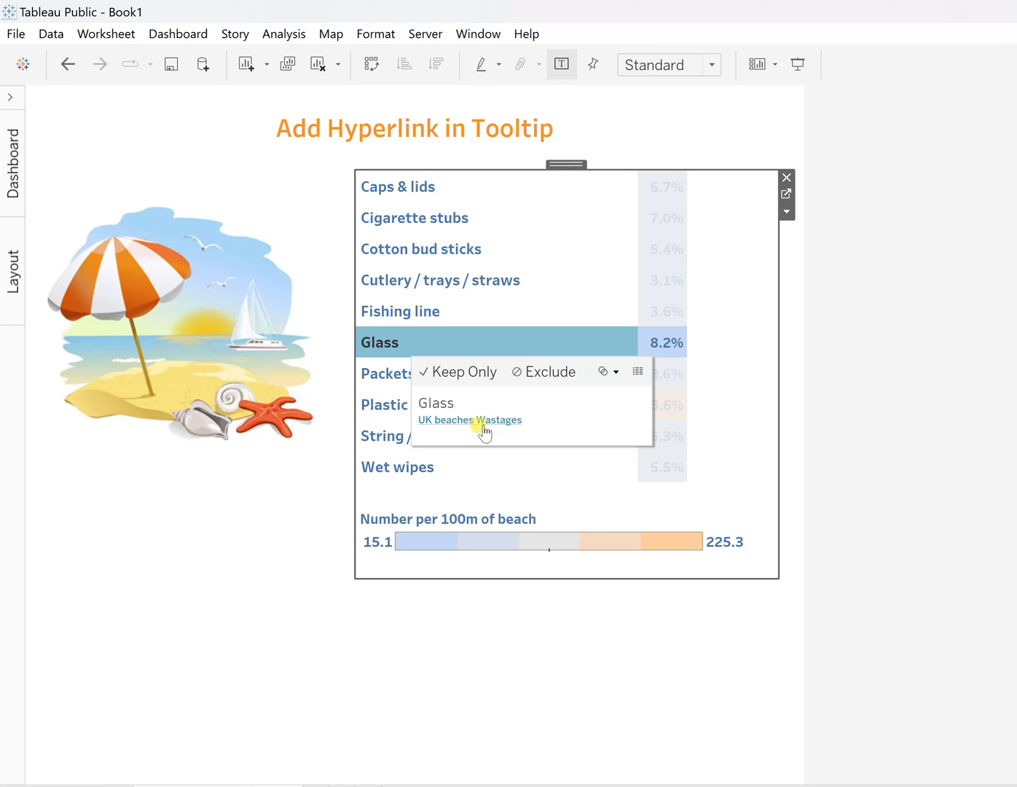
pyautogui.click(445, 419)
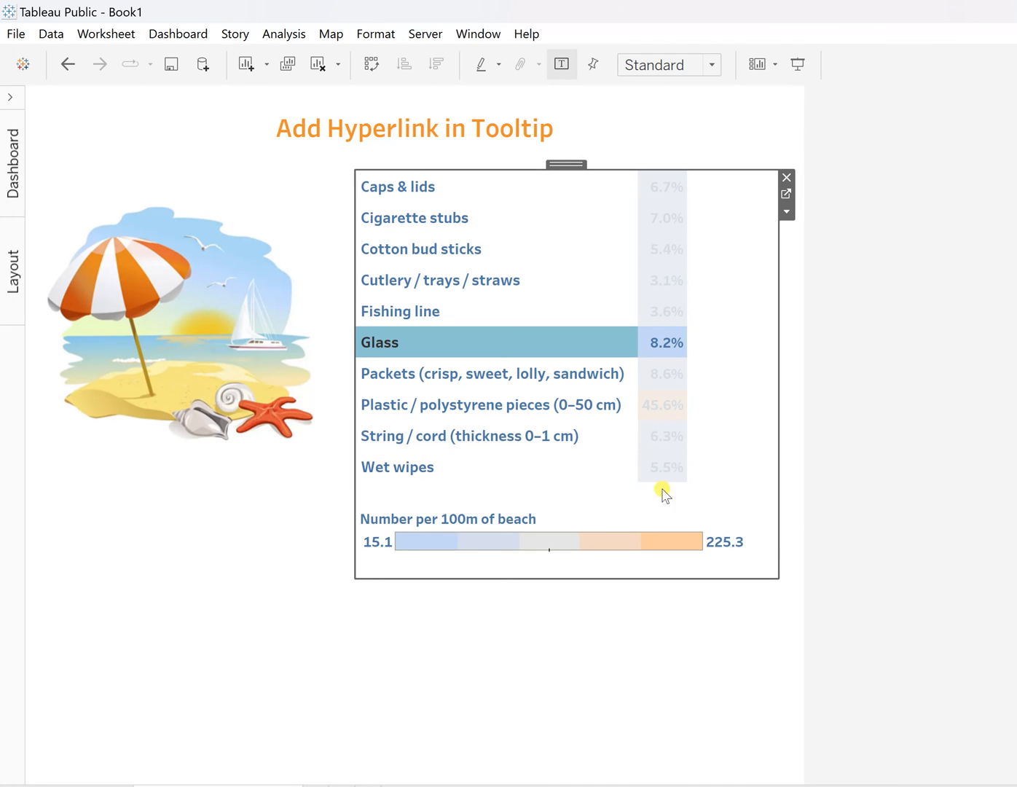
pyautogui.click(661, 466)
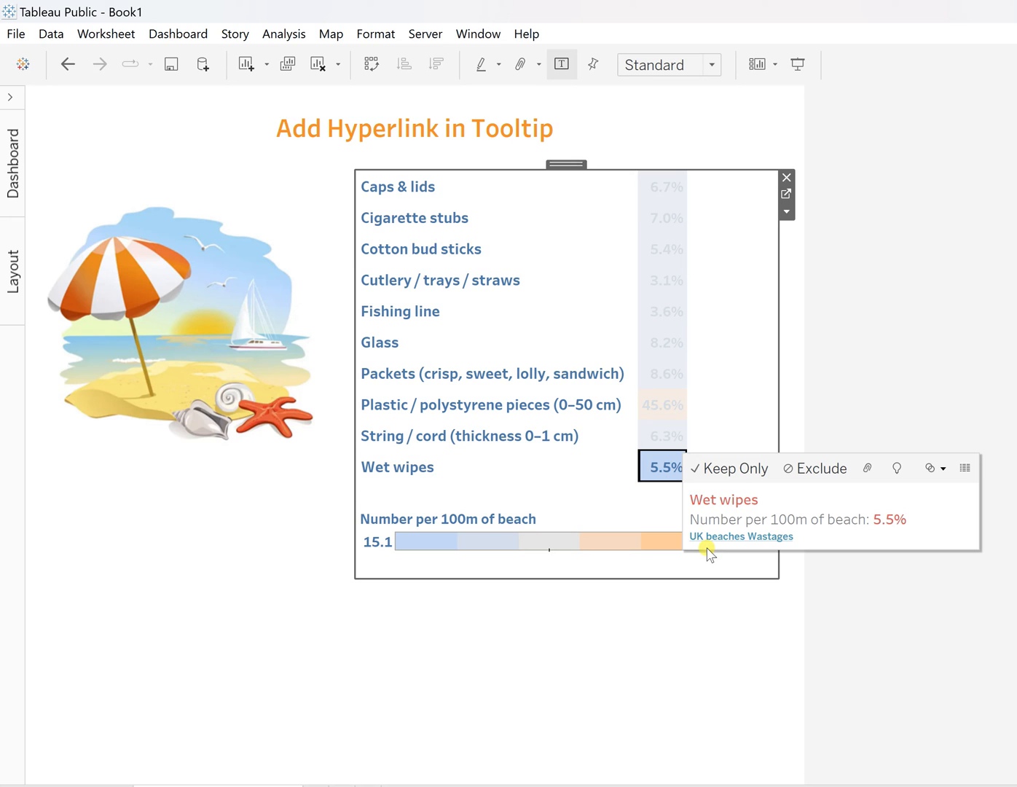
pyautogui.moveTo(741, 519)
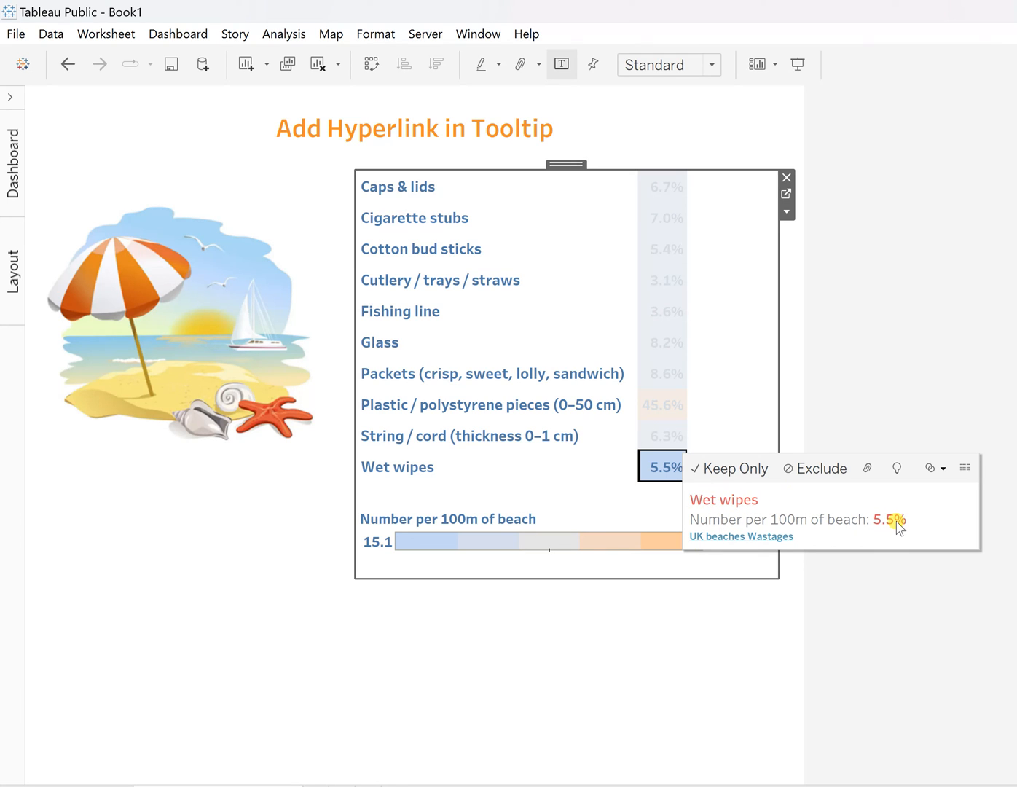
pyautogui.moveTo(789, 532)
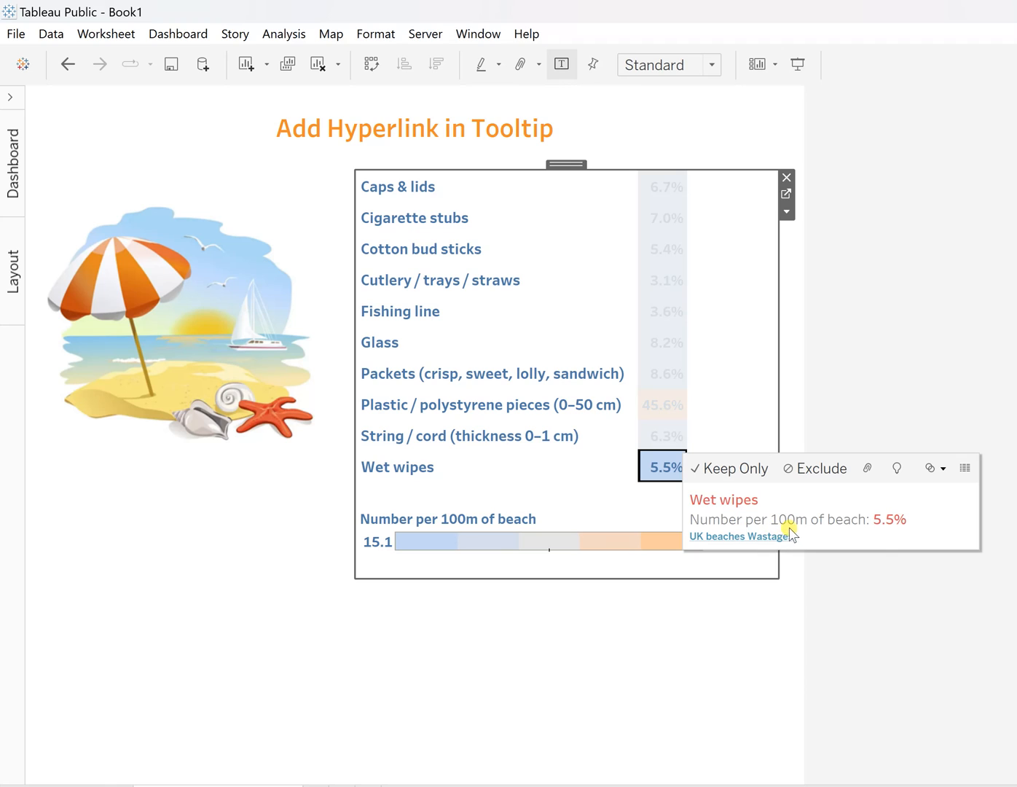